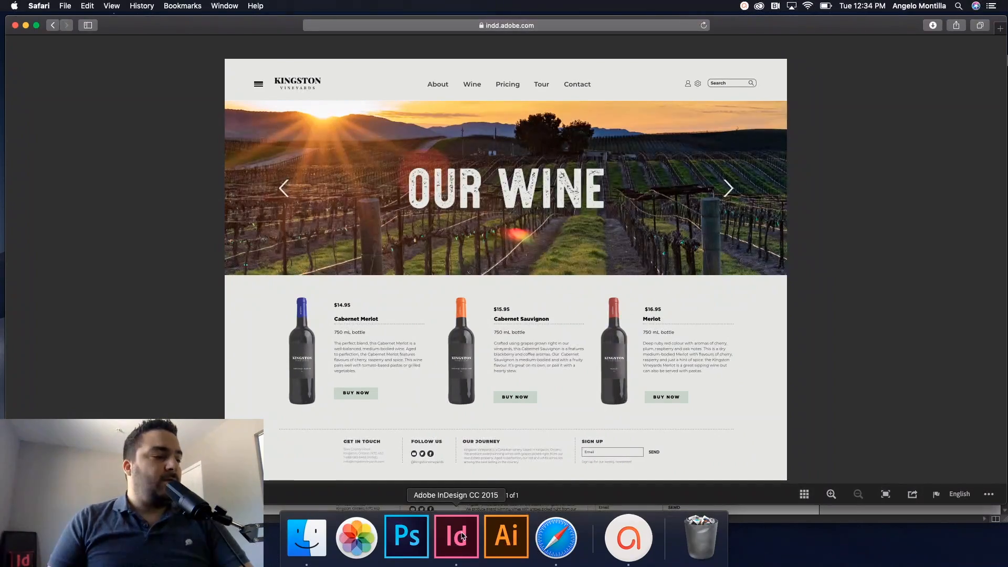
# - Switch from Safari back to the ipad.indd iPad layout in InDesign
pyautogui.click(455, 538)
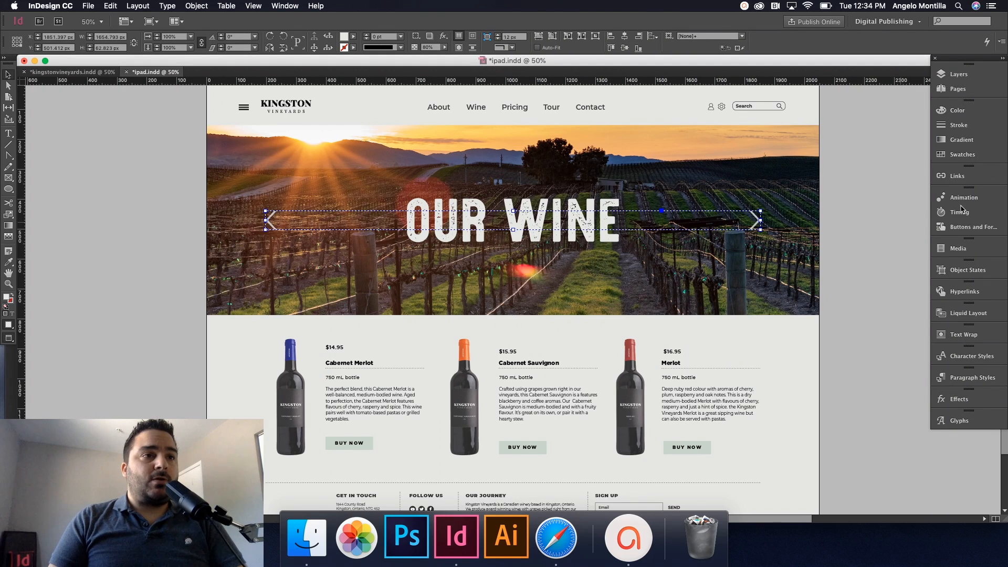
pyautogui.moveTo(869, 208)
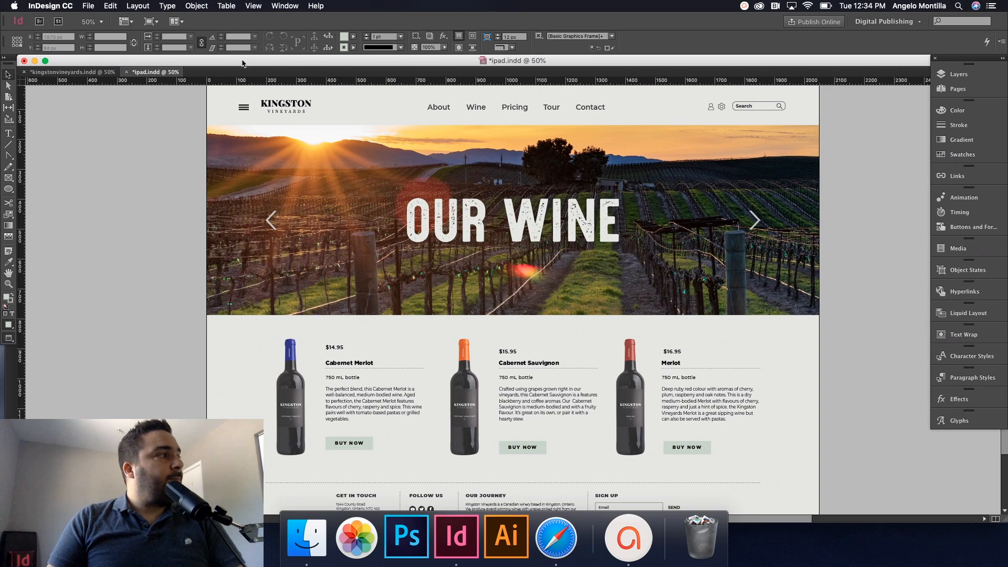
# - In kingstonvineyards.indd, expand the images layer and toggle the vineyard, barrels and bottles pictures
pyautogui.click(60, 72)
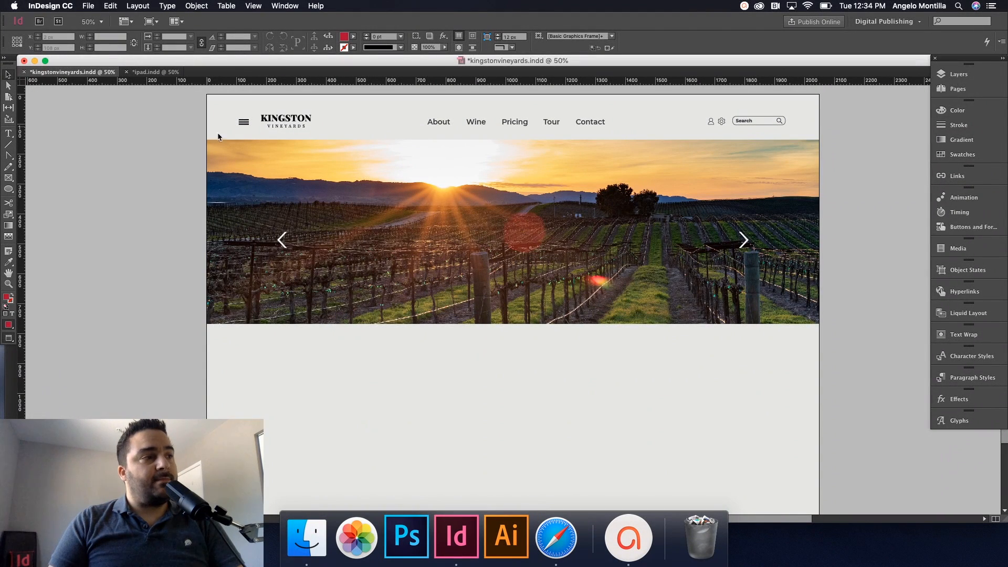
pyautogui.click(513, 232)
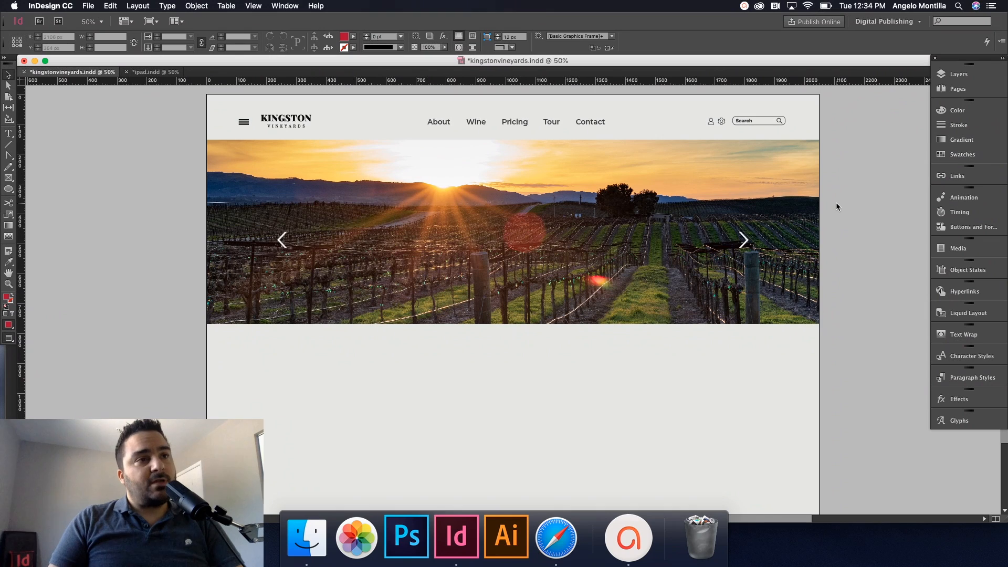
pyautogui.click(958, 74)
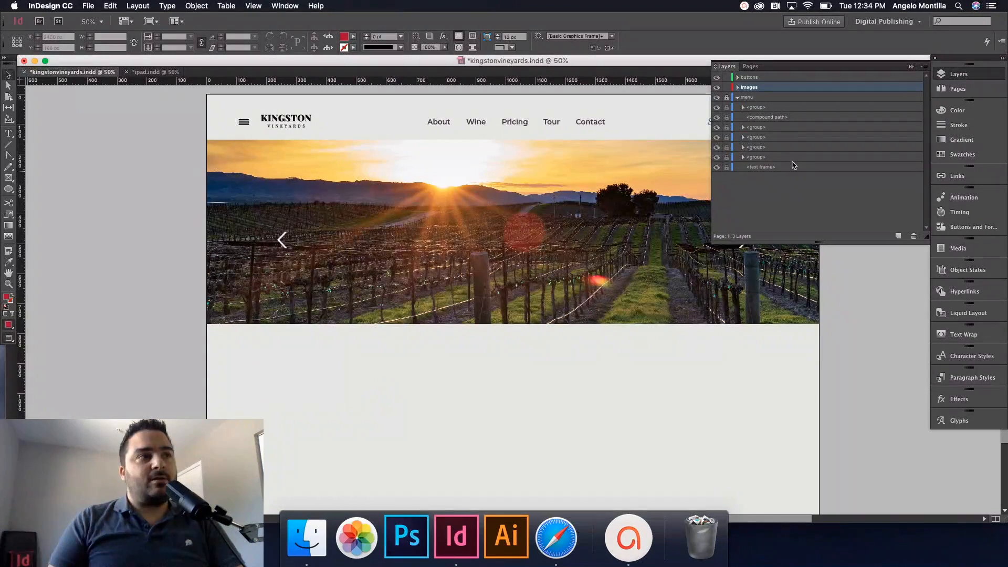
pyautogui.click(734, 97)
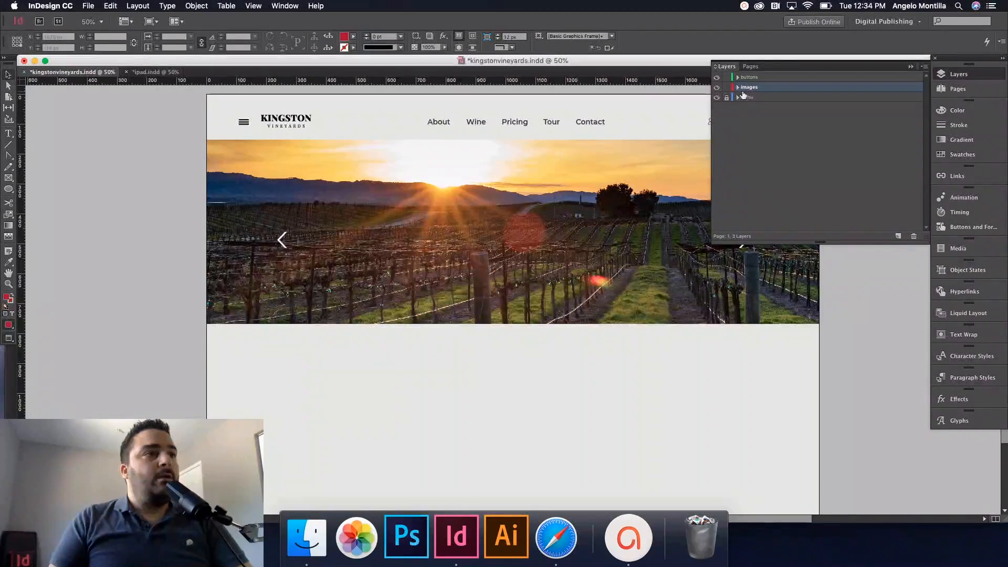
pyautogui.click(737, 87)
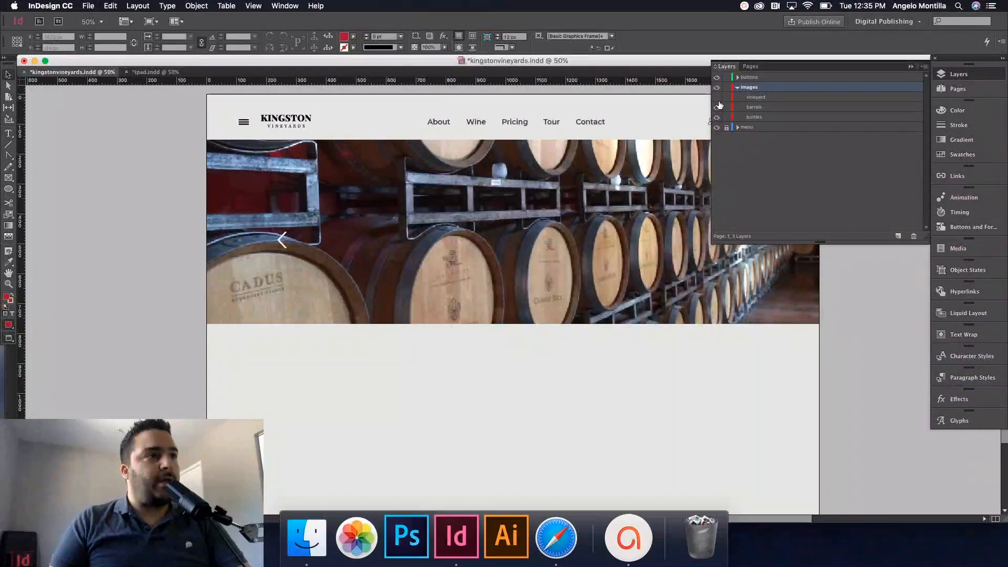
pyautogui.moveTo(717, 108)
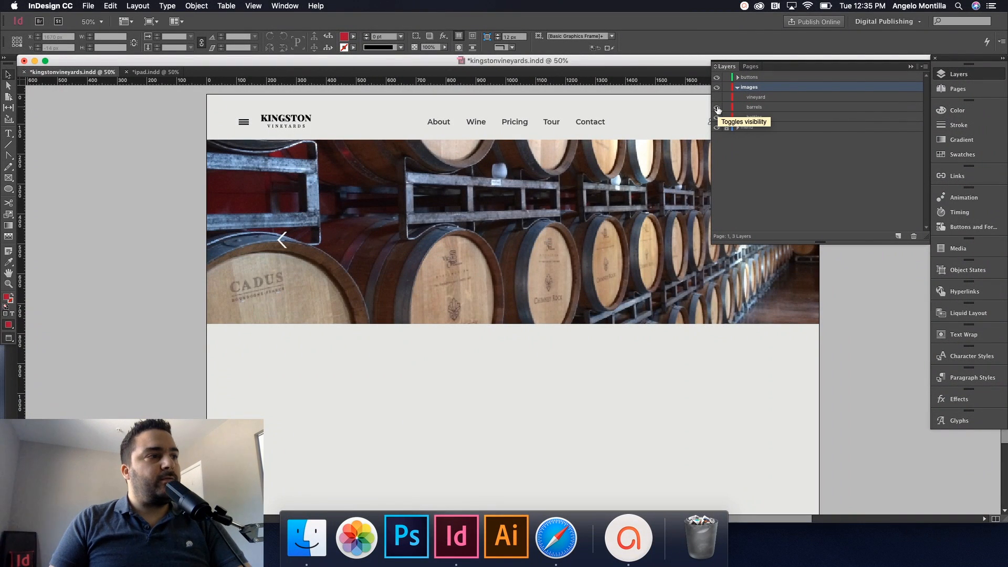
pyautogui.click(717, 117)
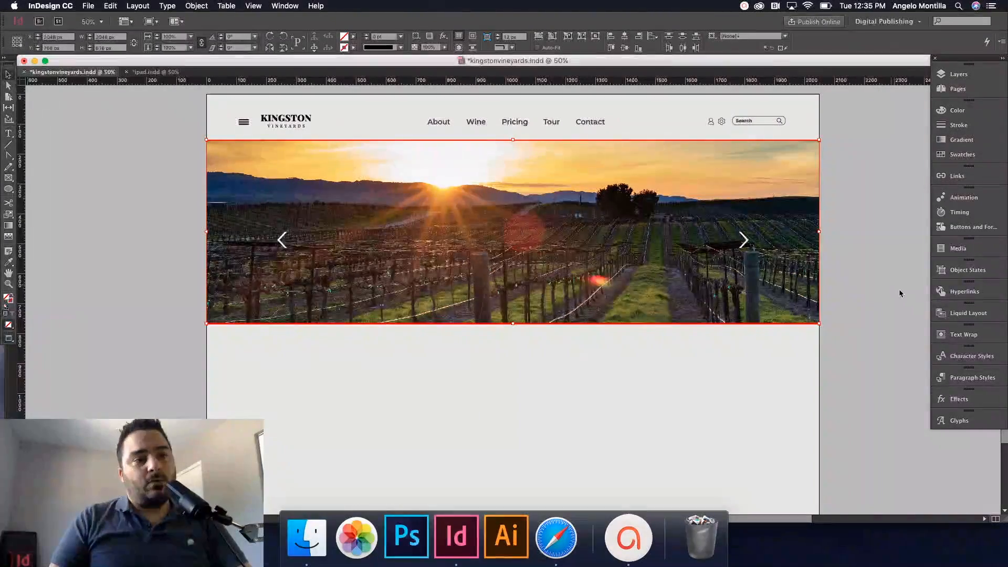
# - Select the three stacked slide photos and review the Workspace and Window menus without changes
pyautogui.click(967, 270)
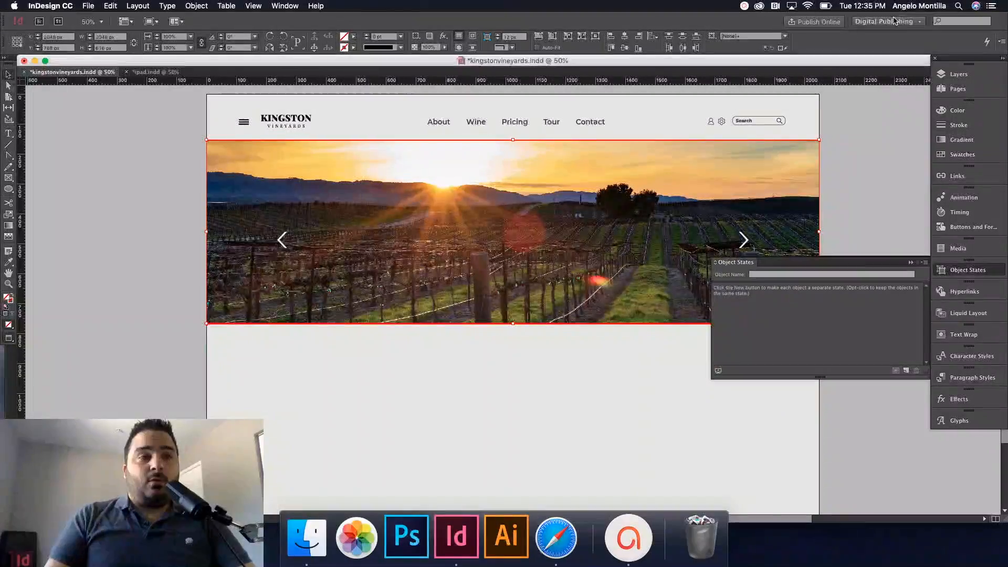
pyautogui.click(886, 21)
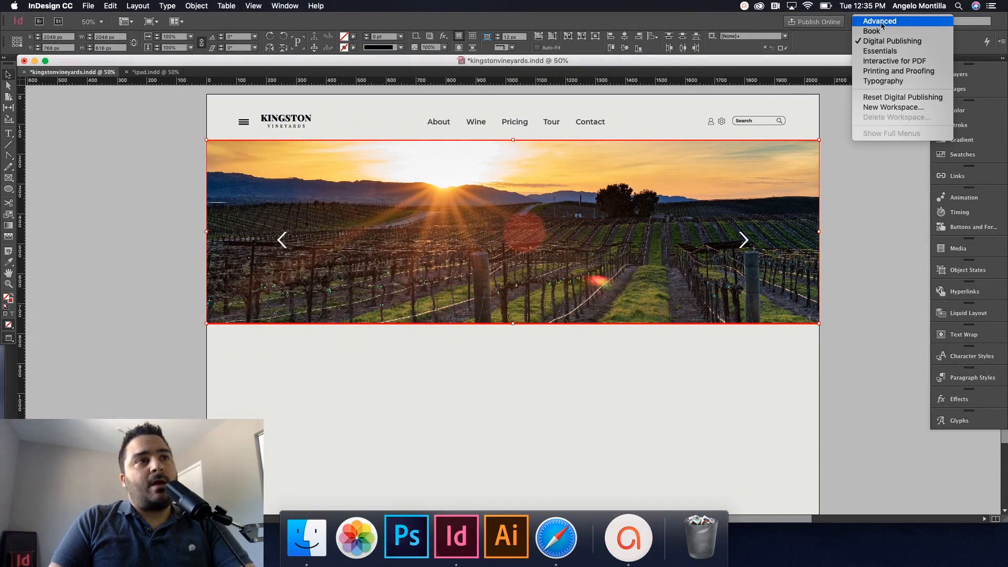
pyautogui.moveTo(879, 51)
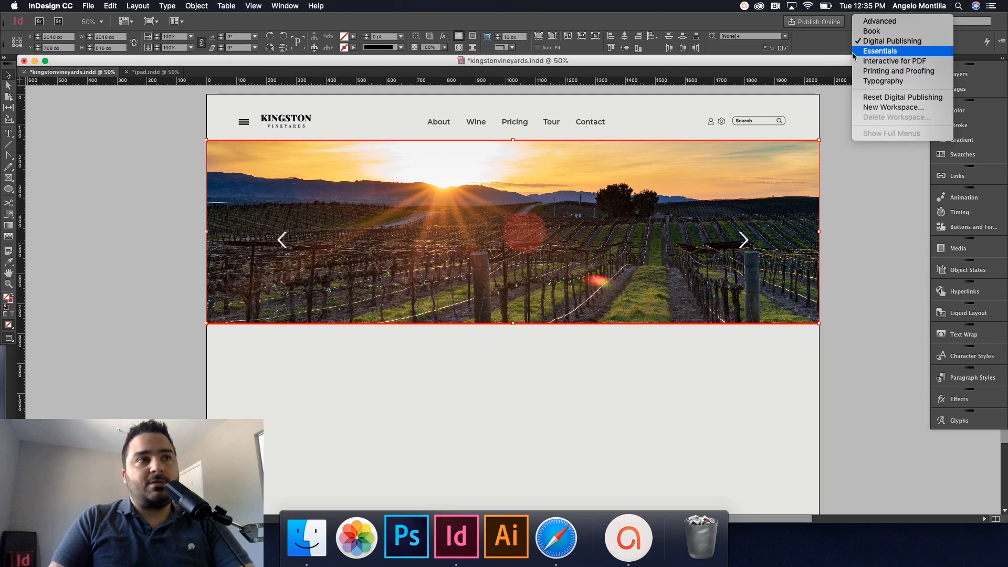
pyautogui.click(892, 41)
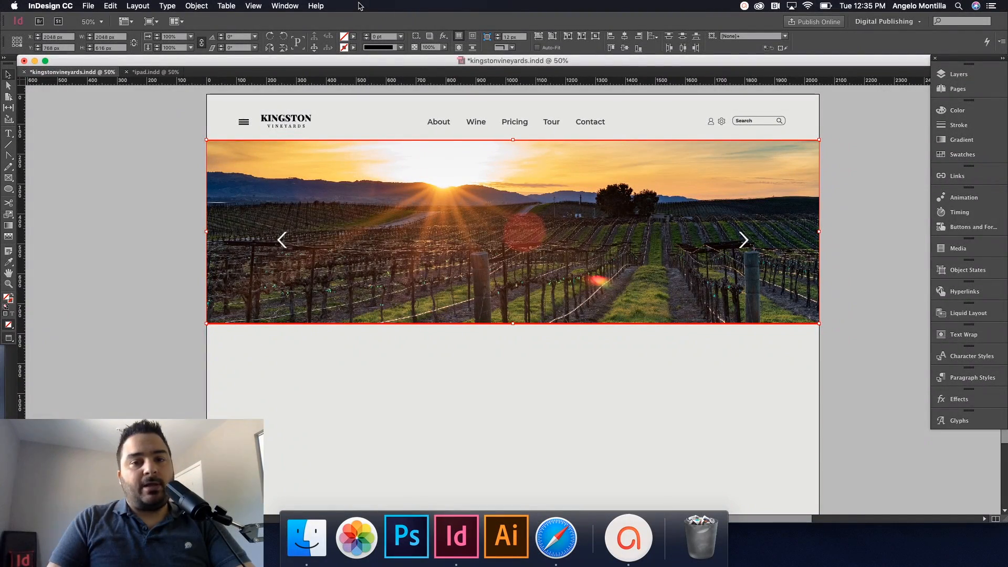
pyautogui.click(284, 6)
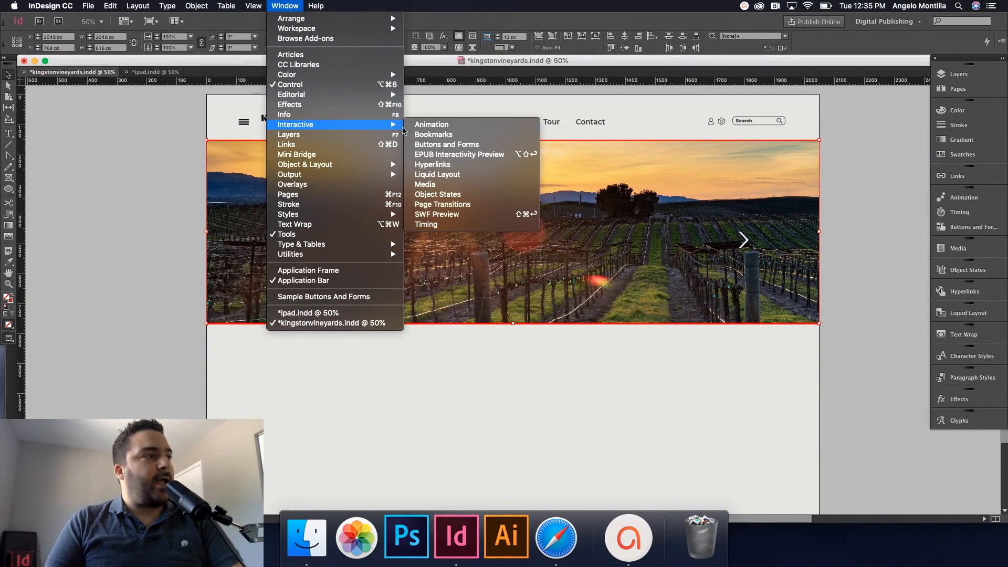
pyautogui.moveTo(448, 184)
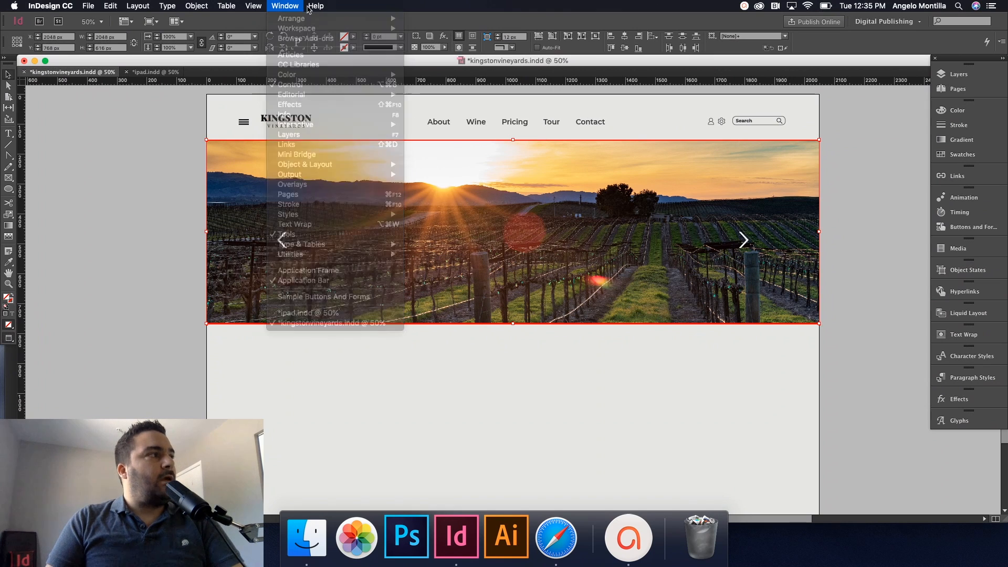
pyautogui.click(285, 6)
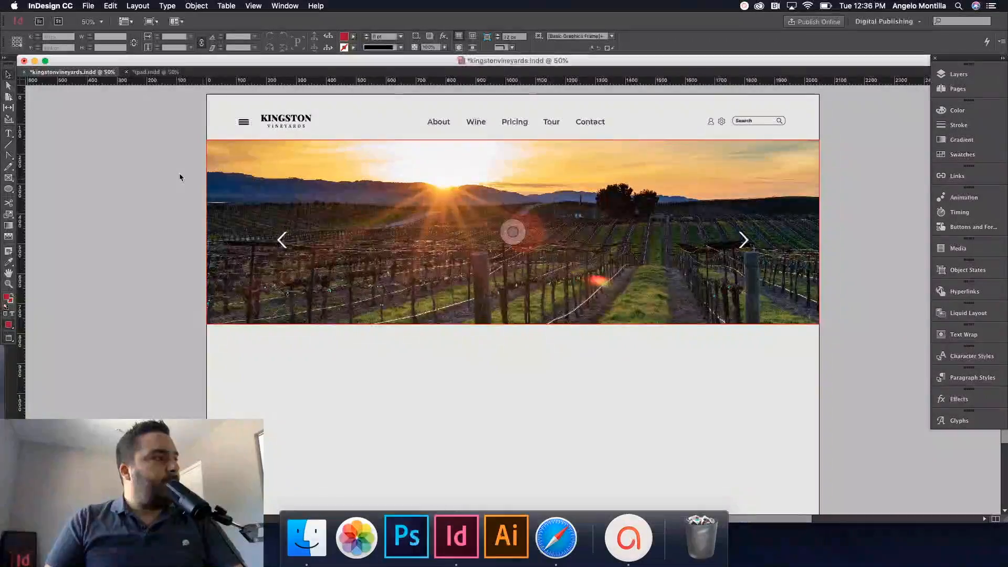
# - Convert the three stacked photos into a multi-state object in Object States
pyautogui.click(513, 232)
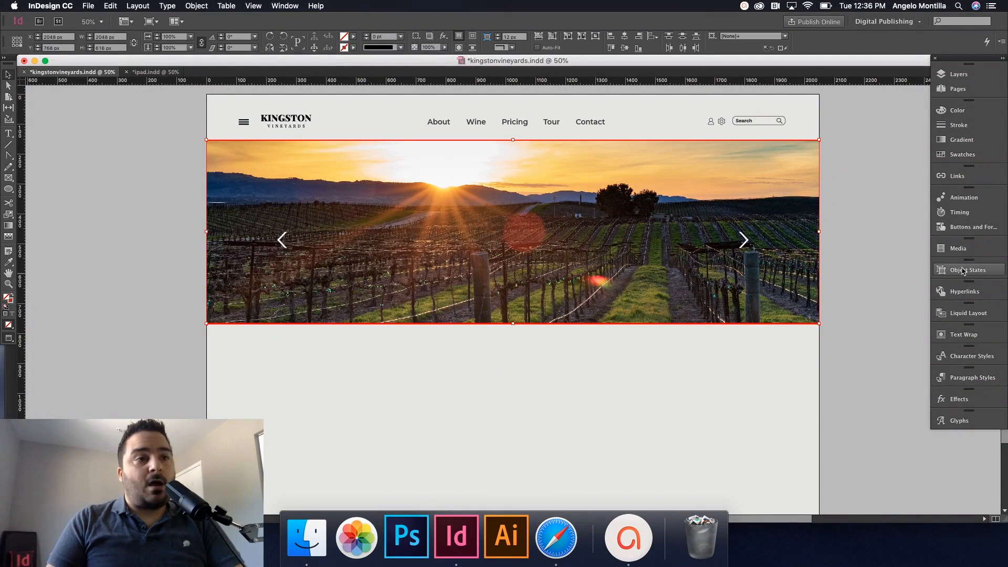
pyautogui.click(967, 270)
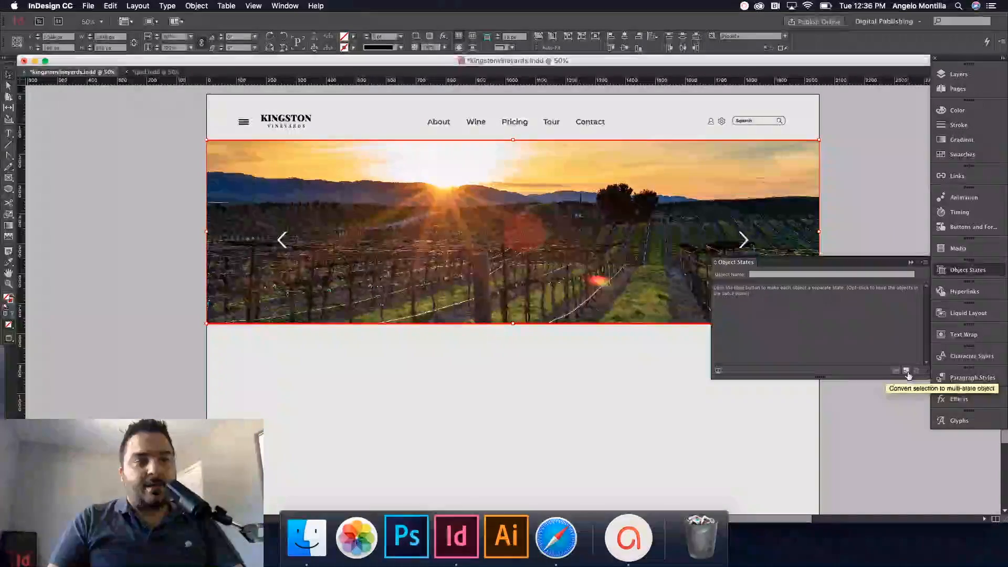
pyautogui.click(905, 371)
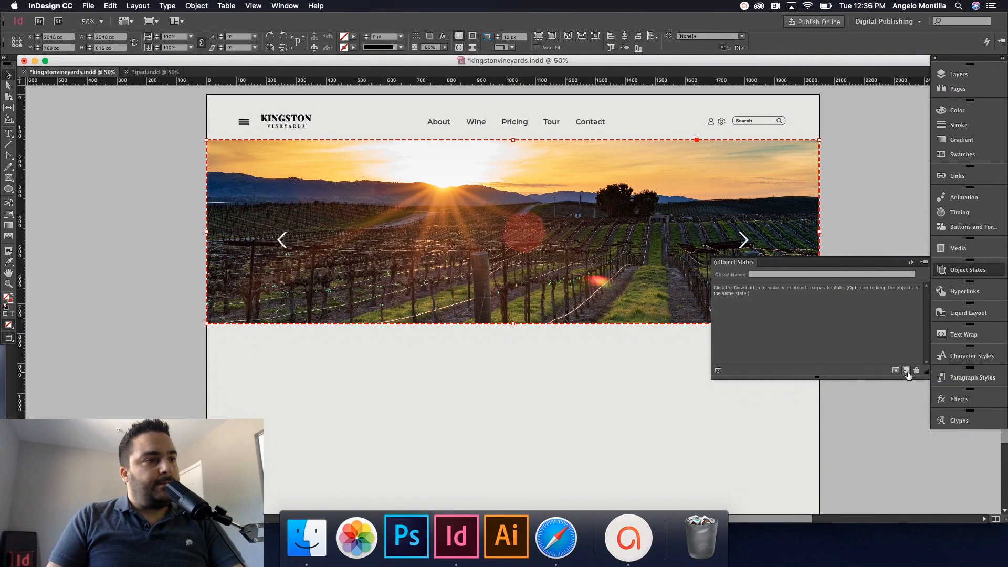
pyautogui.click(906, 370)
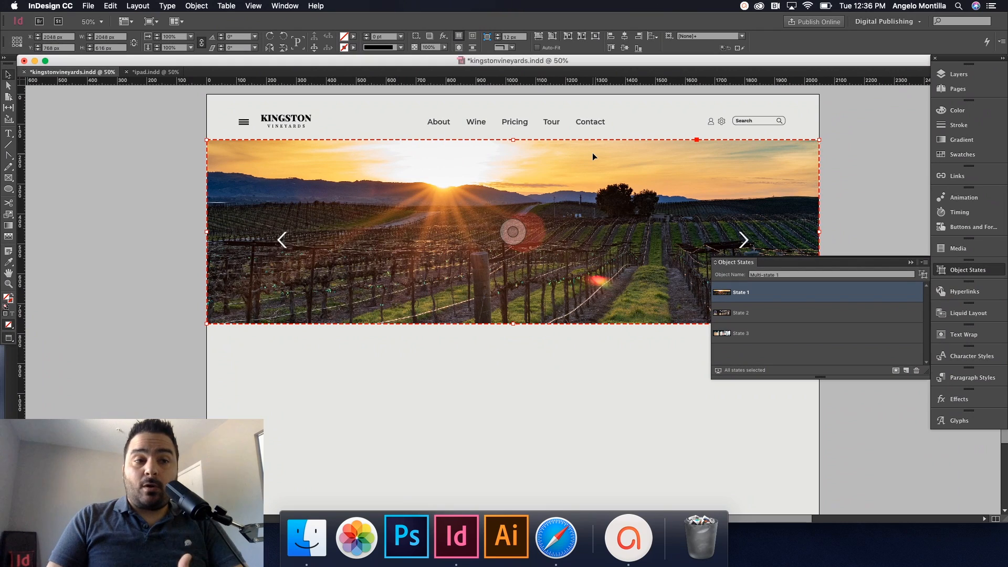
pyautogui.moveTo(722, 225)
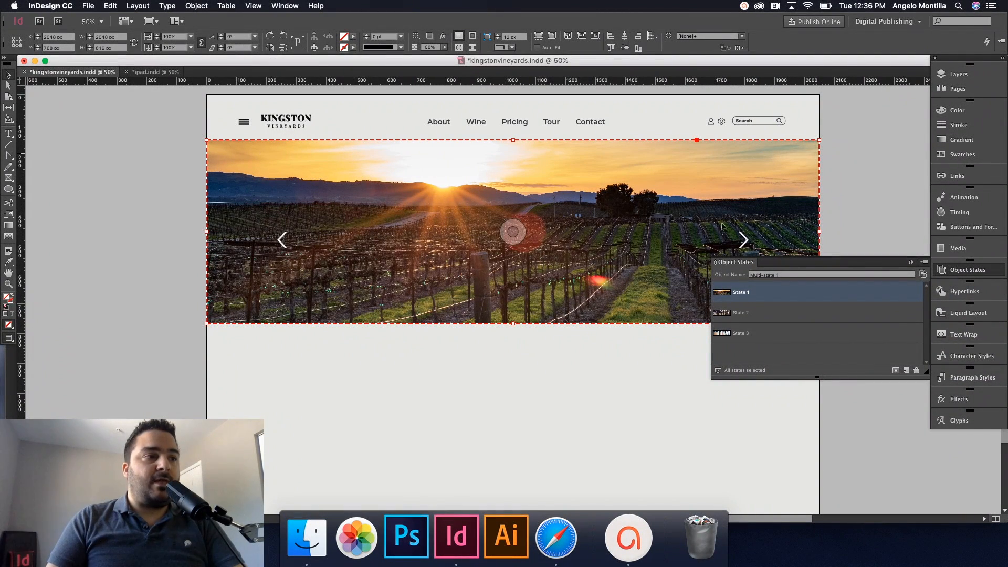
# - Name the multi-state object 'Photo Slide' and preview its bottles and vineyard states
pyautogui.click(831, 274)
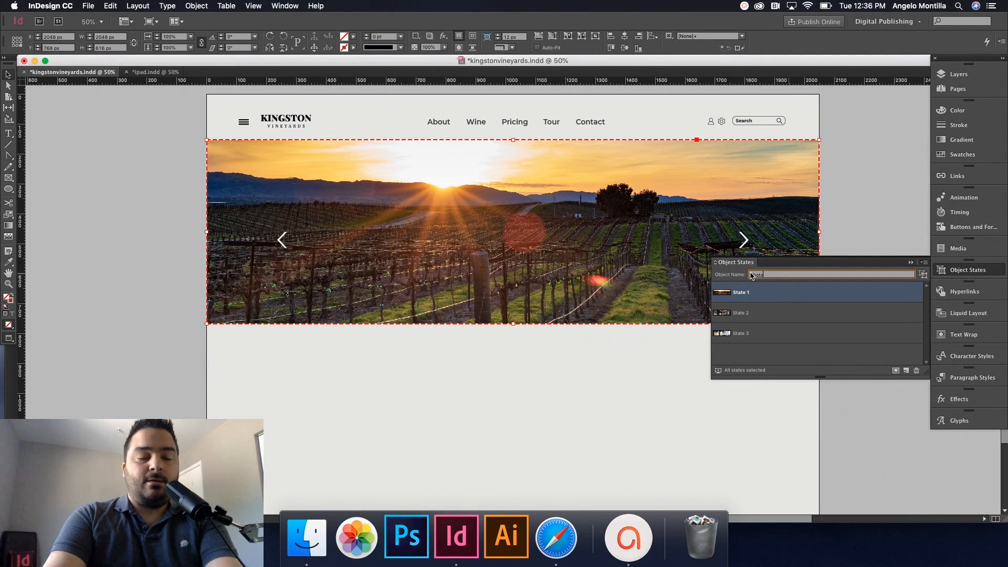
pyautogui.write('Photo Slide')
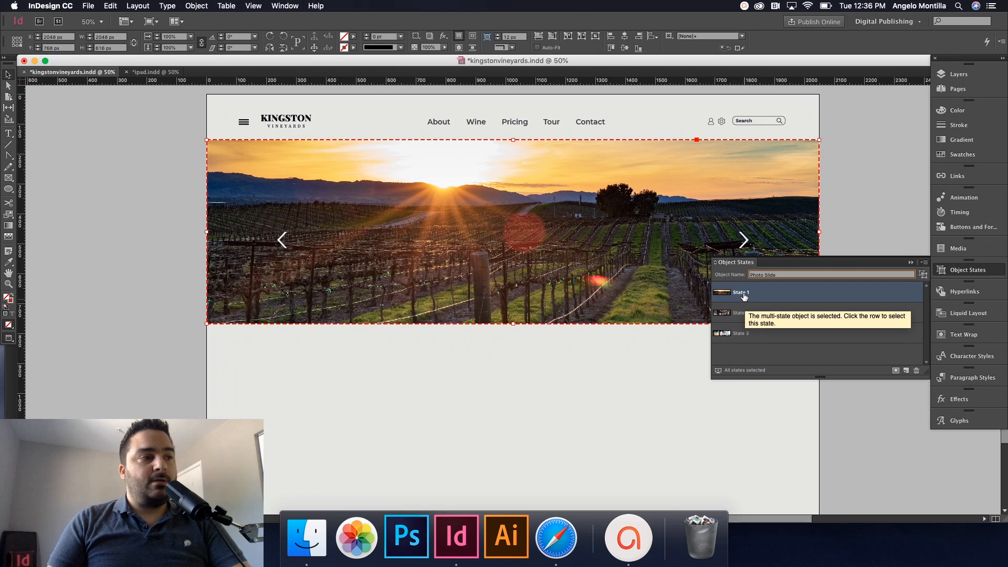
pyautogui.click(741, 333)
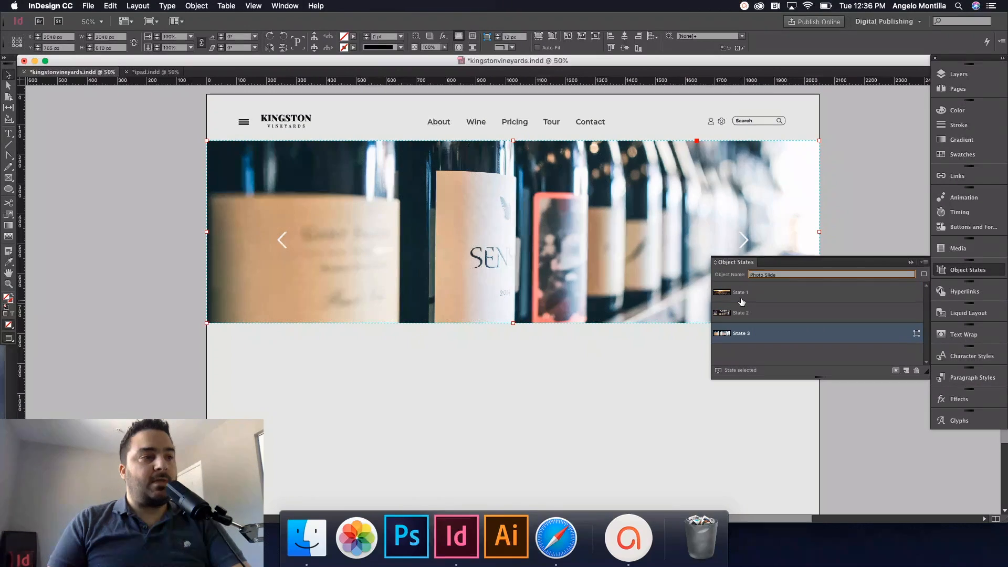
pyautogui.click(741, 292)
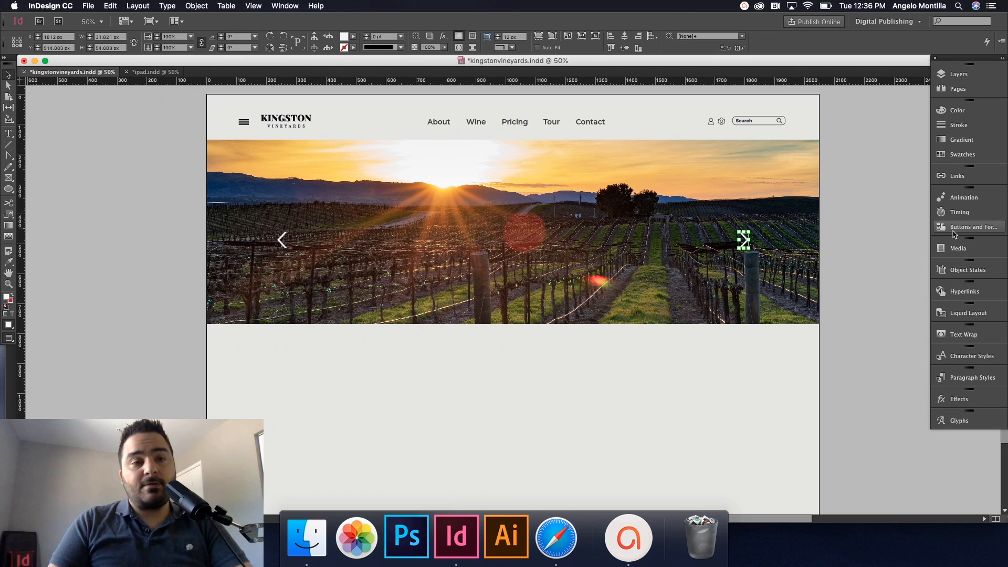
# - Make the right arrow a 'Forward' button with a Go To Next State action for Photo Slide
pyautogui.click(974, 227)
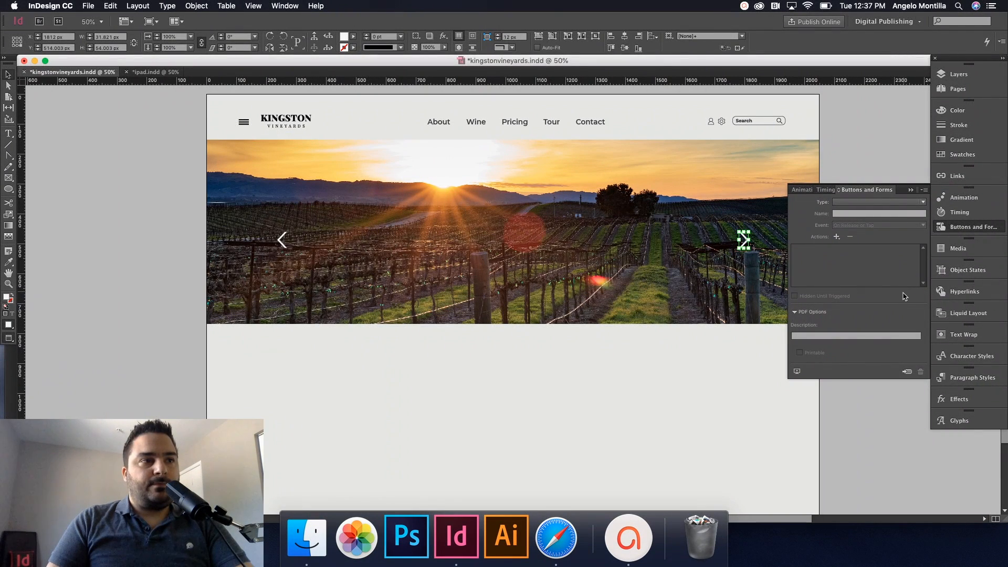
pyautogui.click(878, 202)
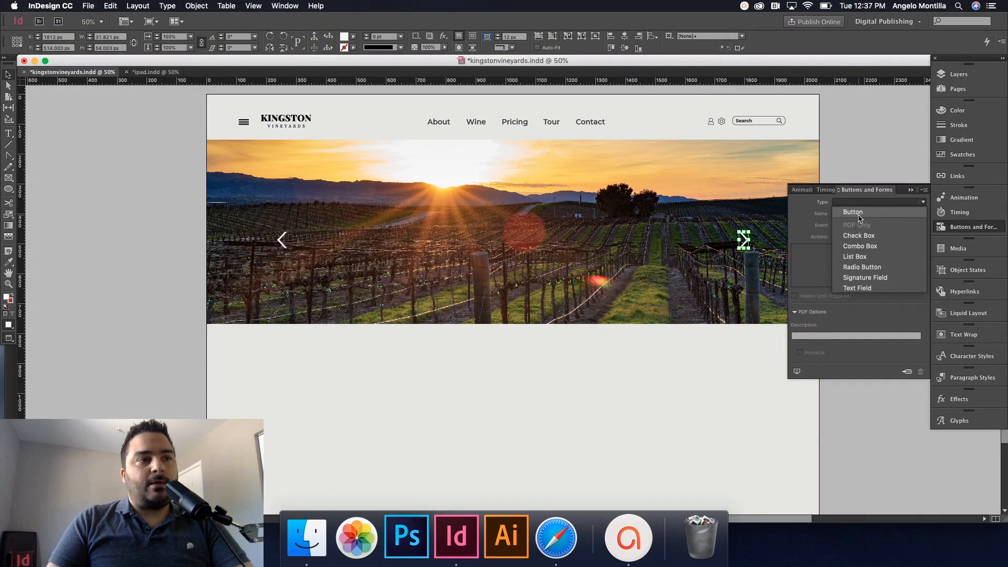
pyautogui.click(852, 212)
pyautogui.write('Forward')
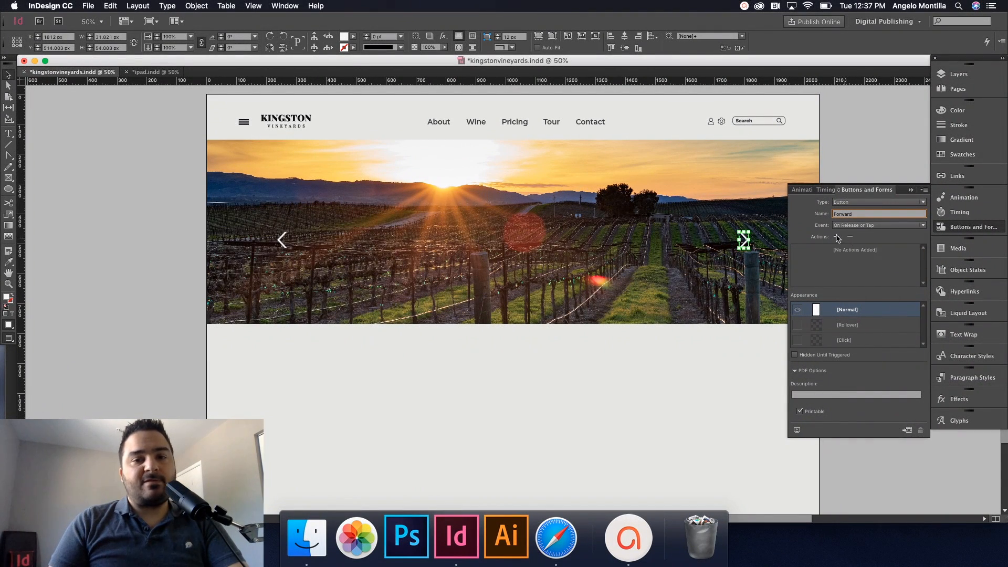
pyautogui.moveTo(836, 237)
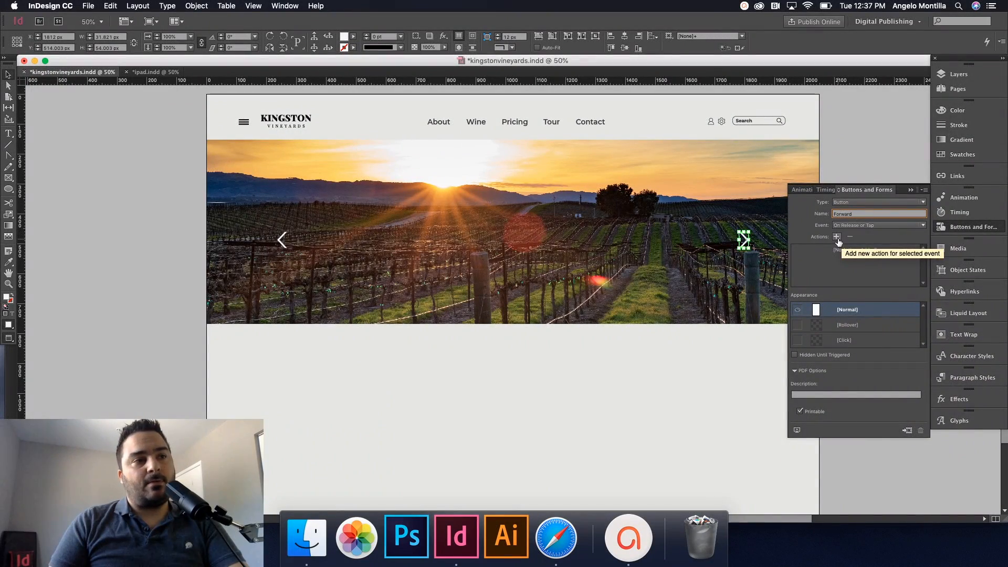
pyautogui.click(836, 236)
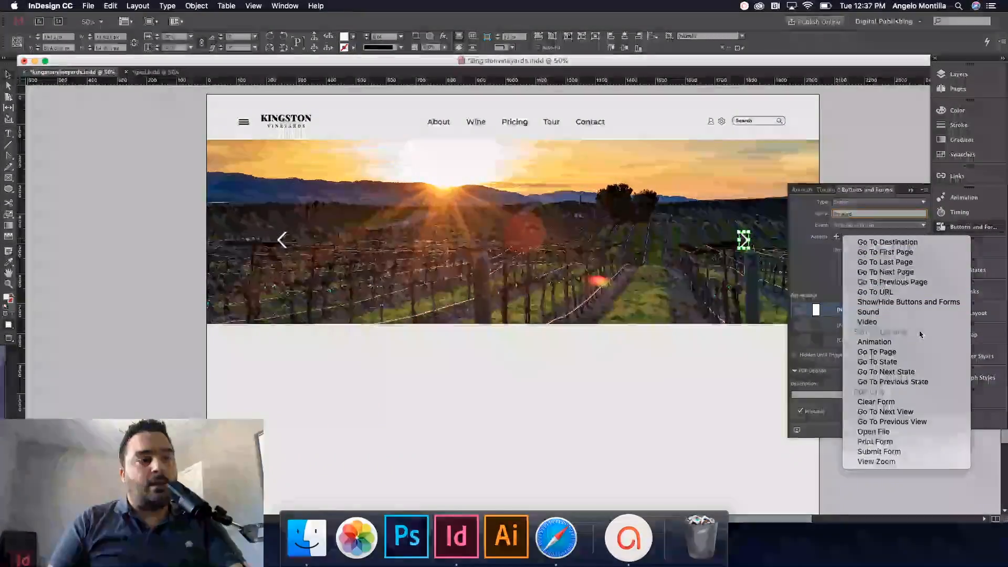
pyautogui.moveTo(885, 372)
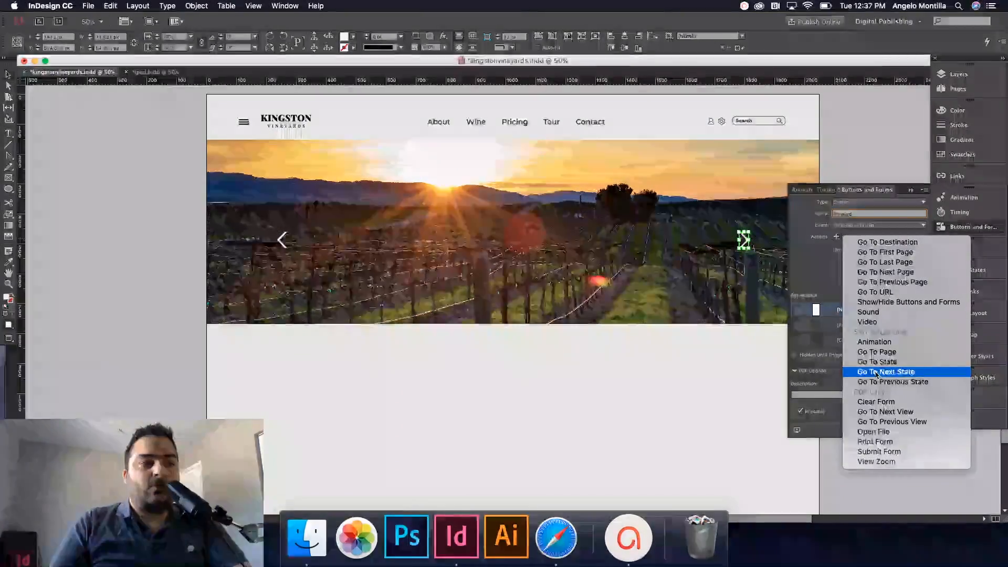
pyautogui.click(885, 372)
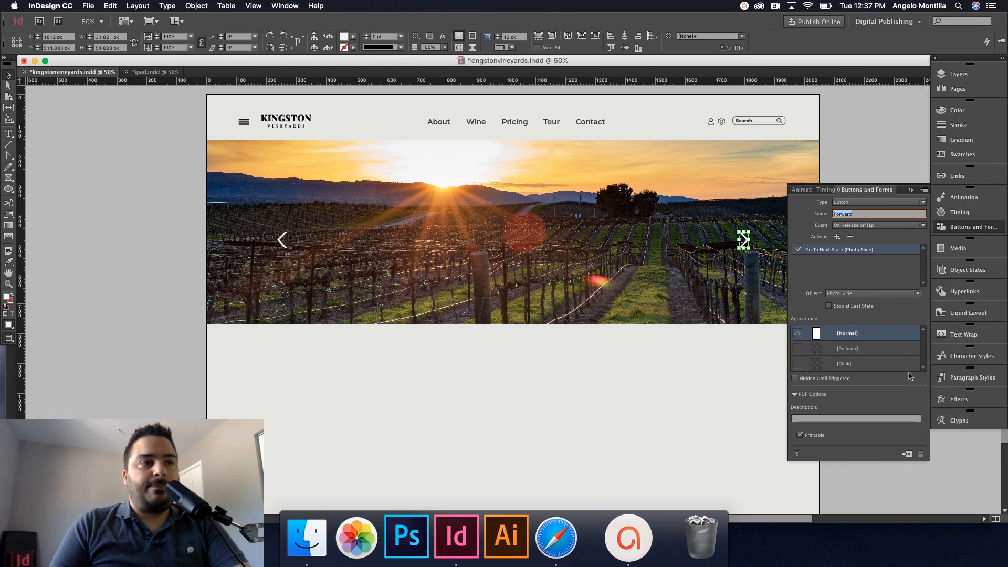
pyautogui.moveTo(762, 225)
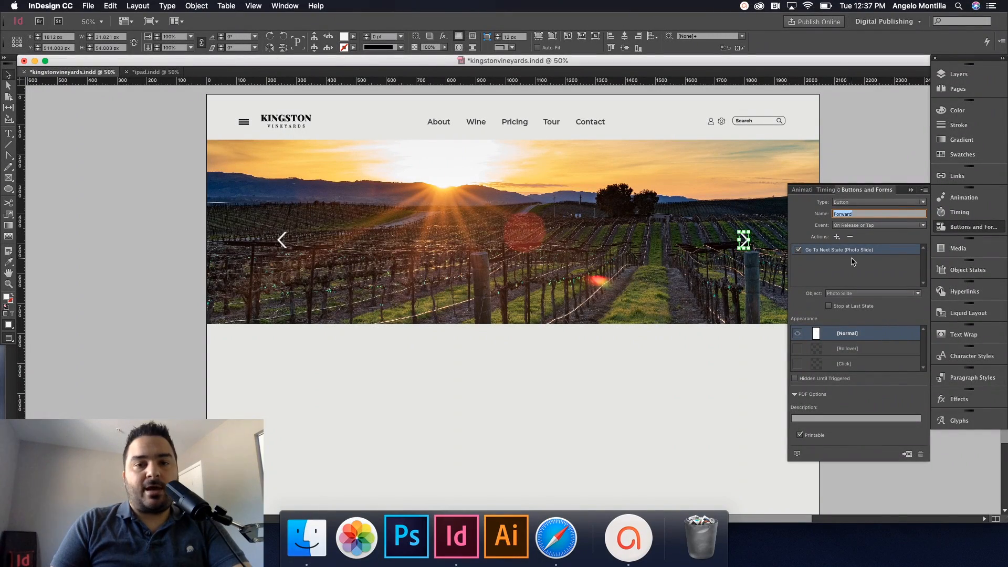
pyautogui.click(512, 231)
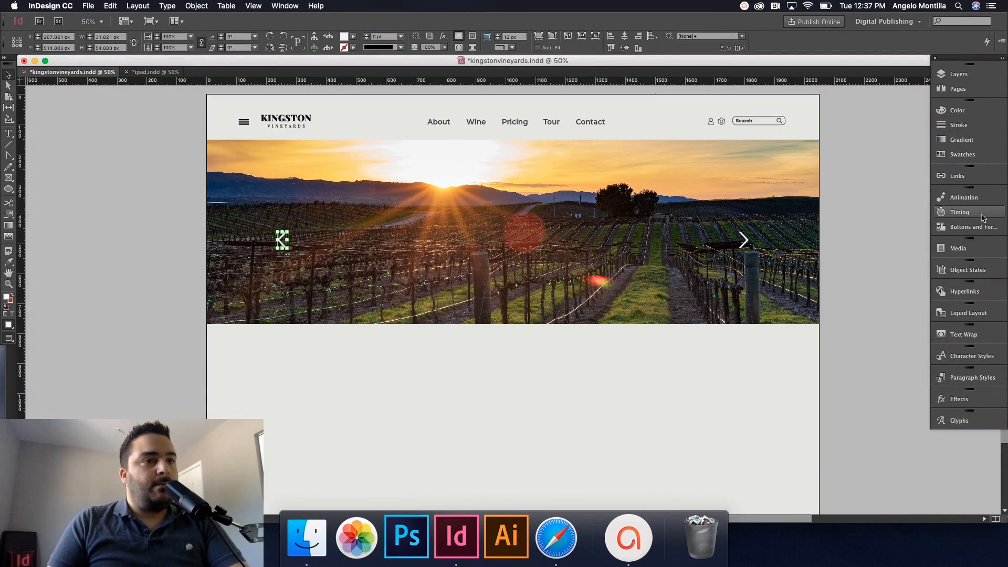
# - Make the left arrow a Go To Previous State button and name it 'Previous'
pyautogui.click(973, 227)
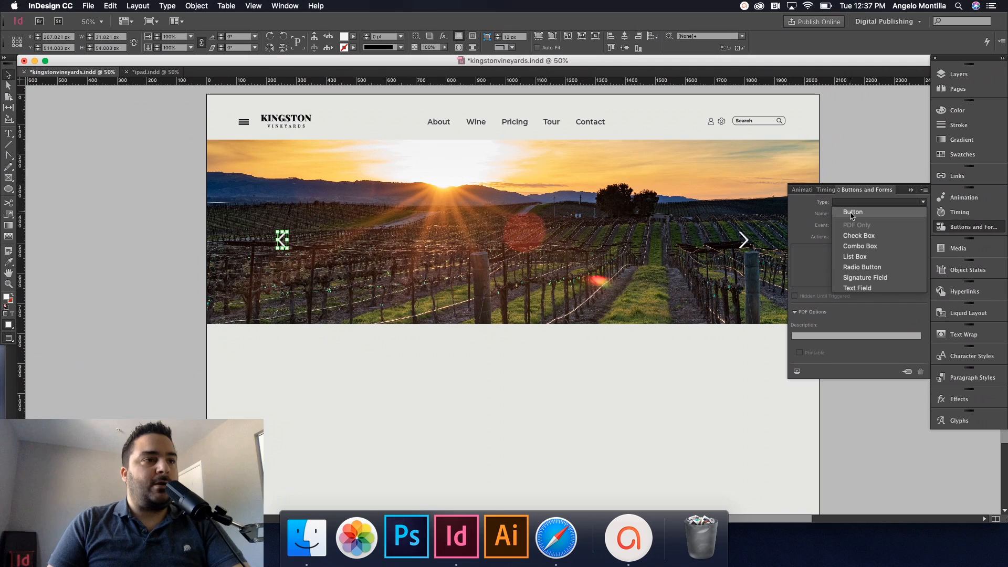
pyautogui.click(852, 212)
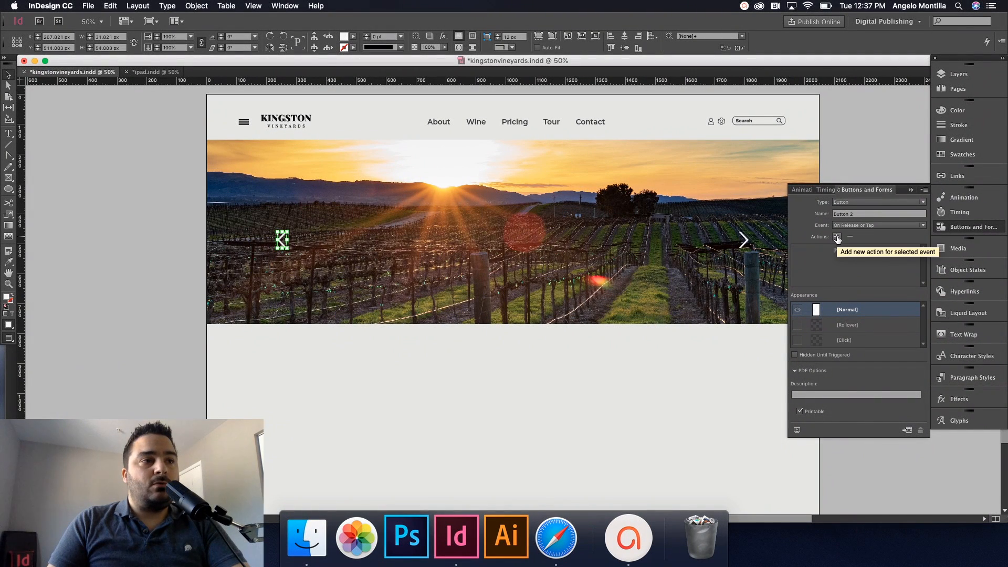
pyautogui.click(836, 236)
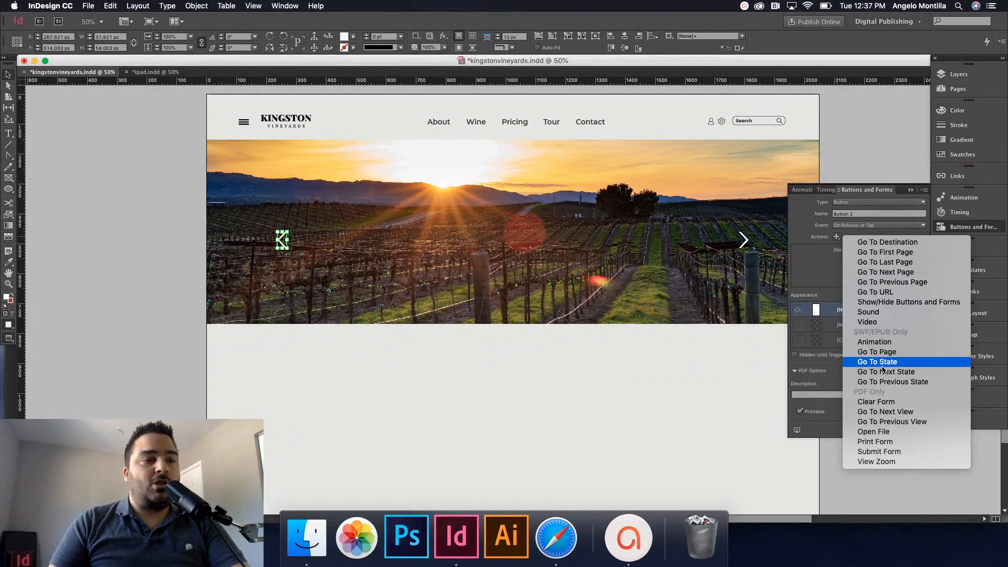
pyautogui.moveTo(892, 382)
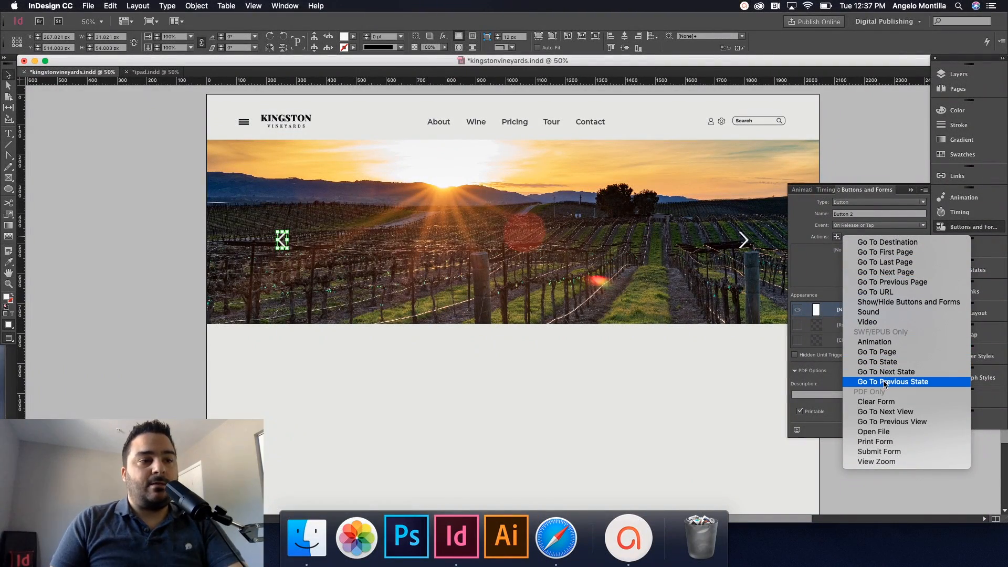
pyautogui.click(892, 382)
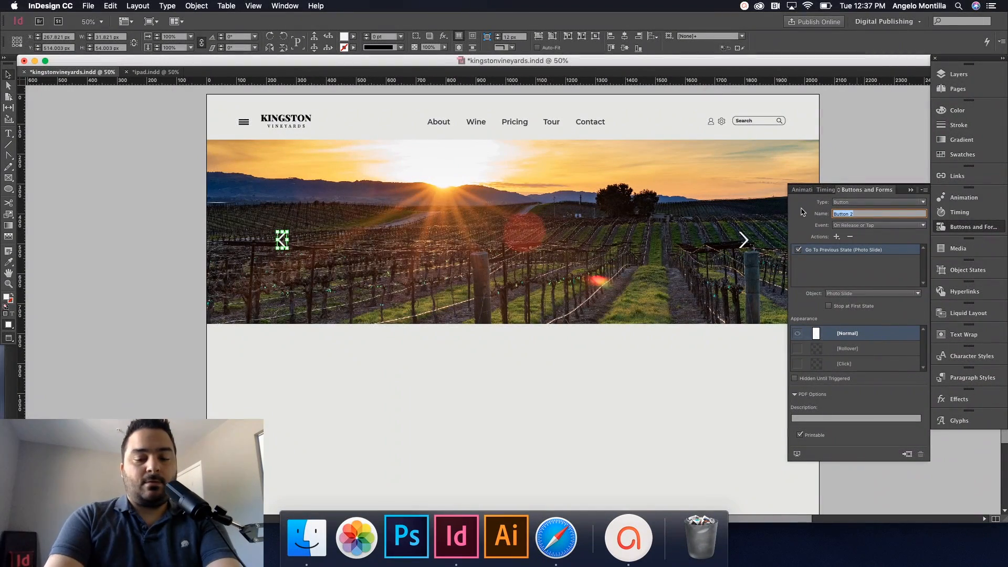
pyautogui.write('Back')
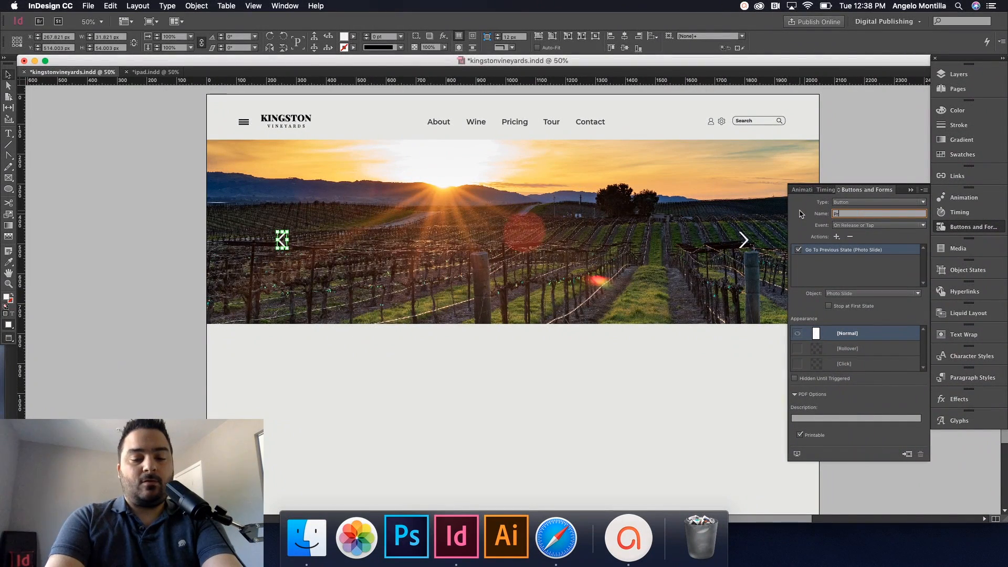
pyautogui.write('Previous')
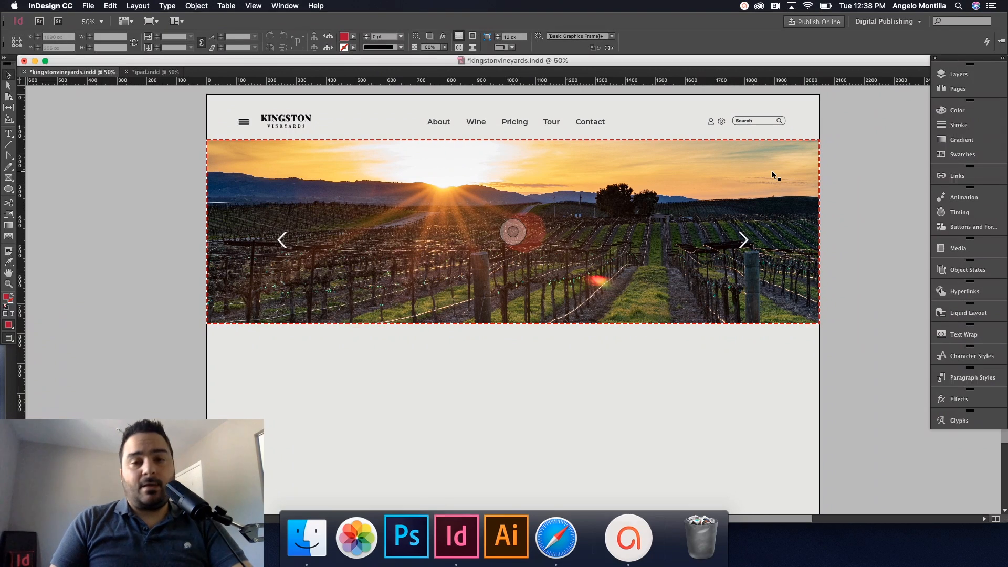
# - Apply the Fly in from Left animation preset to the Photo Slide object
pyautogui.click(513, 232)
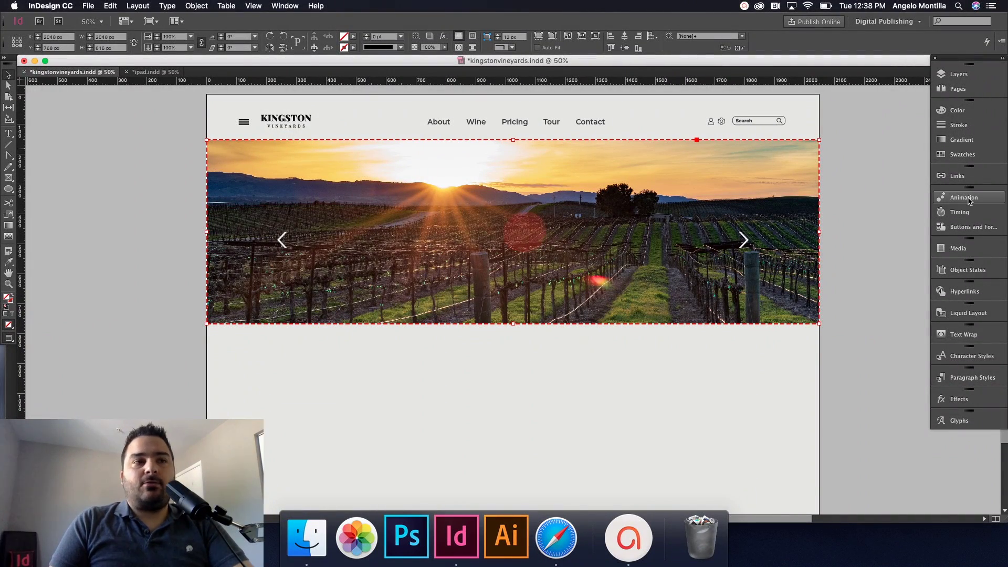
pyautogui.click(963, 197)
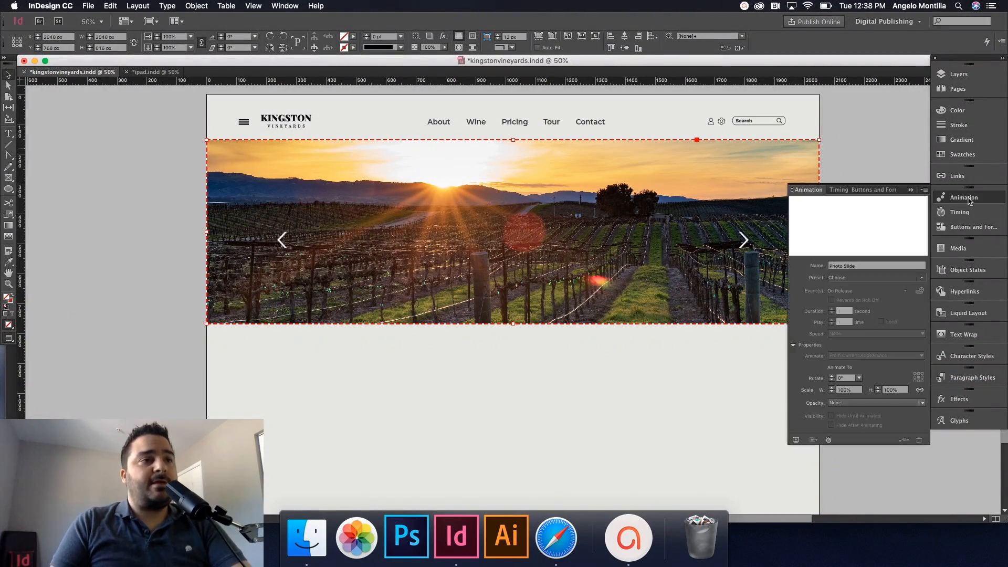
pyautogui.click(876, 266)
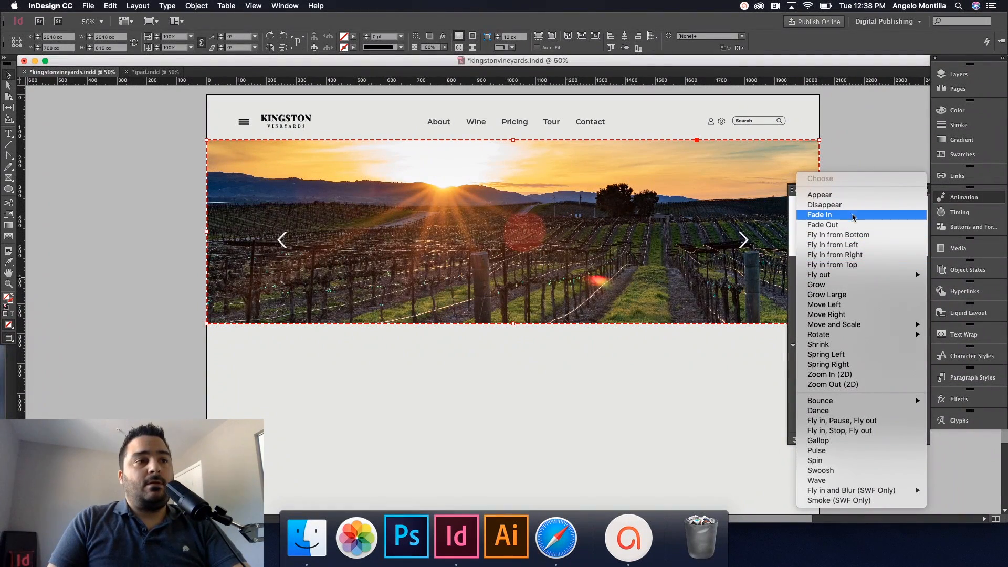
pyautogui.moveTo(833, 245)
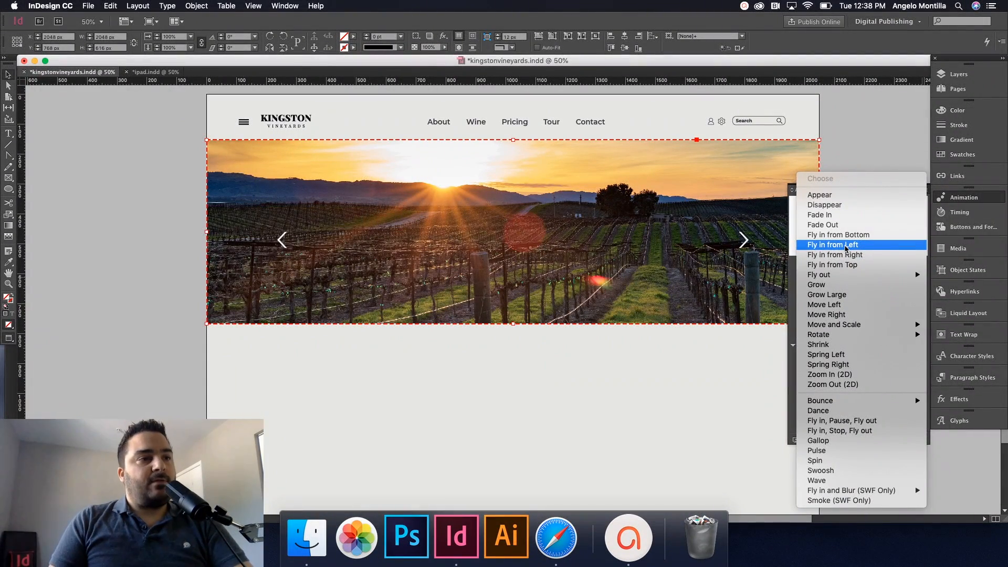
pyautogui.click(833, 245)
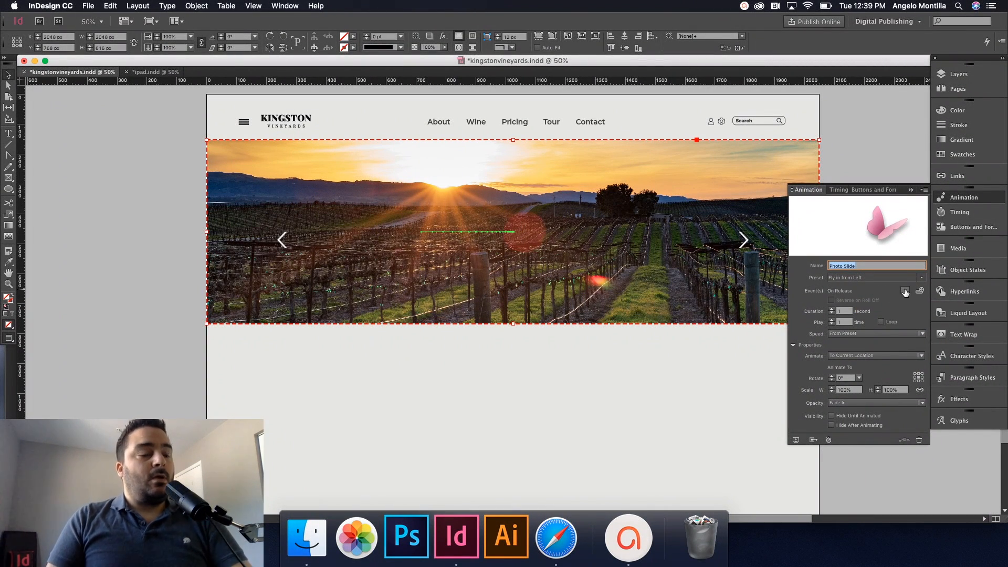
# - Add a Play animation action for Photo Slide to the right arrow button
pyautogui.click(904, 290)
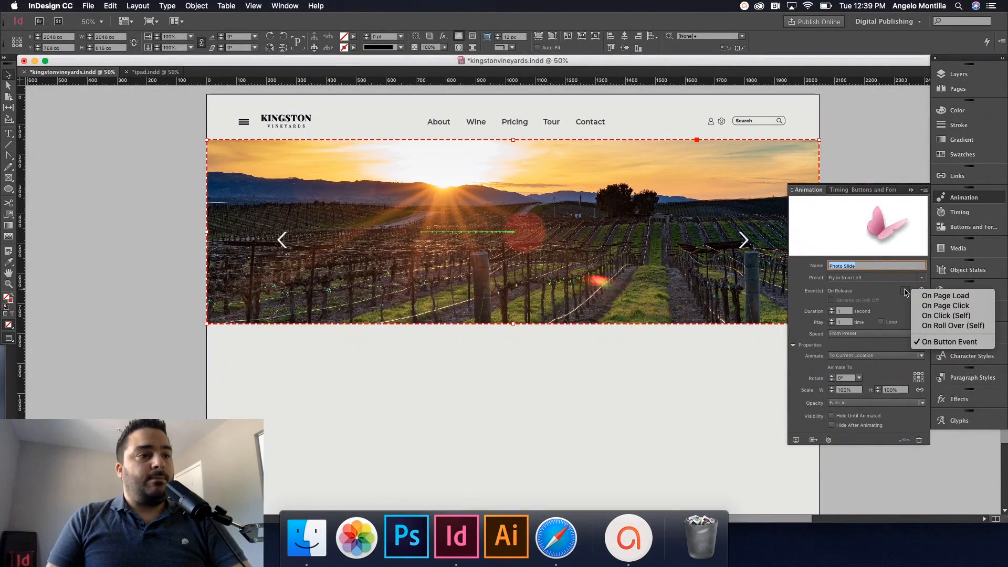
pyautogui.click(920, 290)
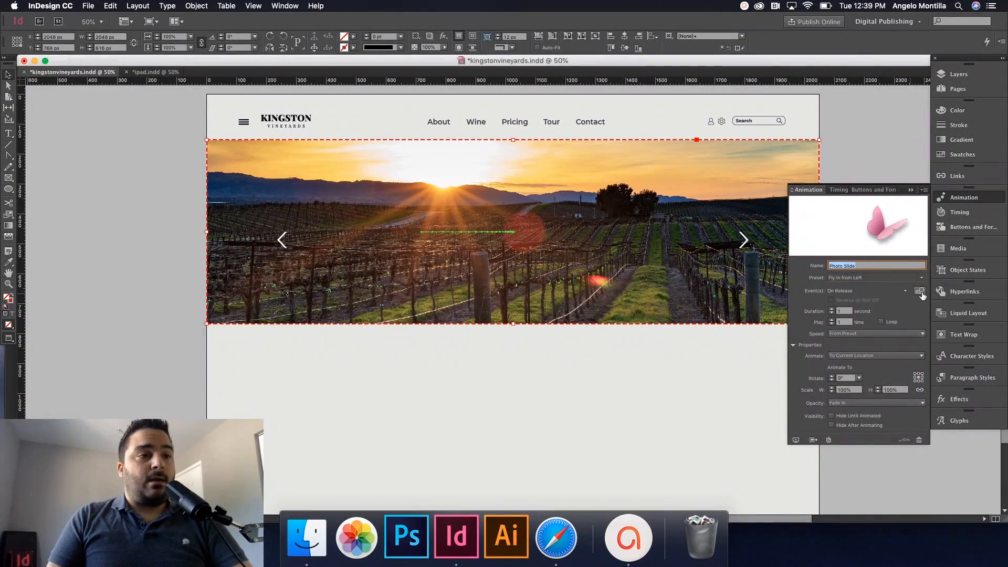
pyautogui.moveTo(919, 290)
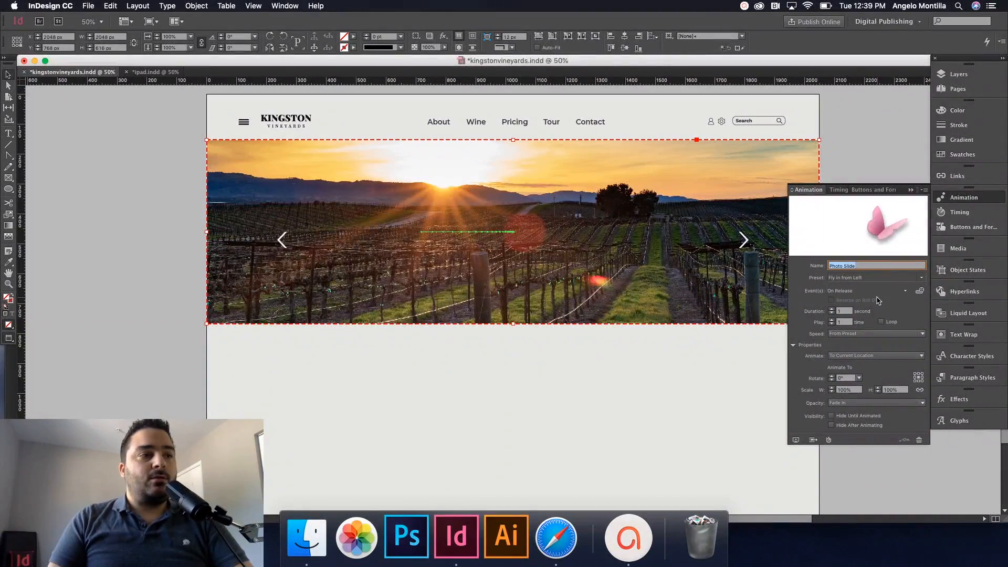
pyautogui.moveTo(919, 290)
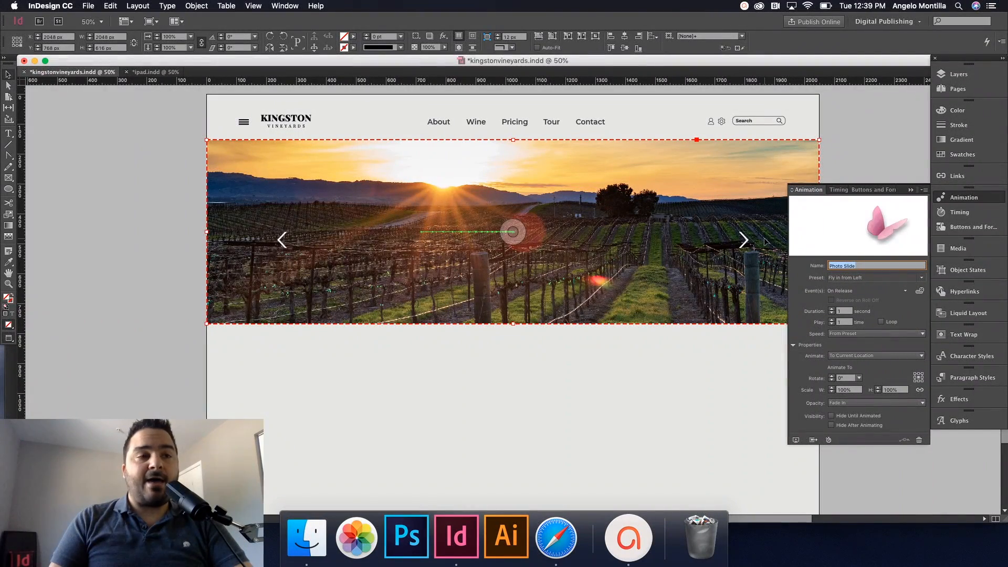
pyautogui.moveTo(918, 290)
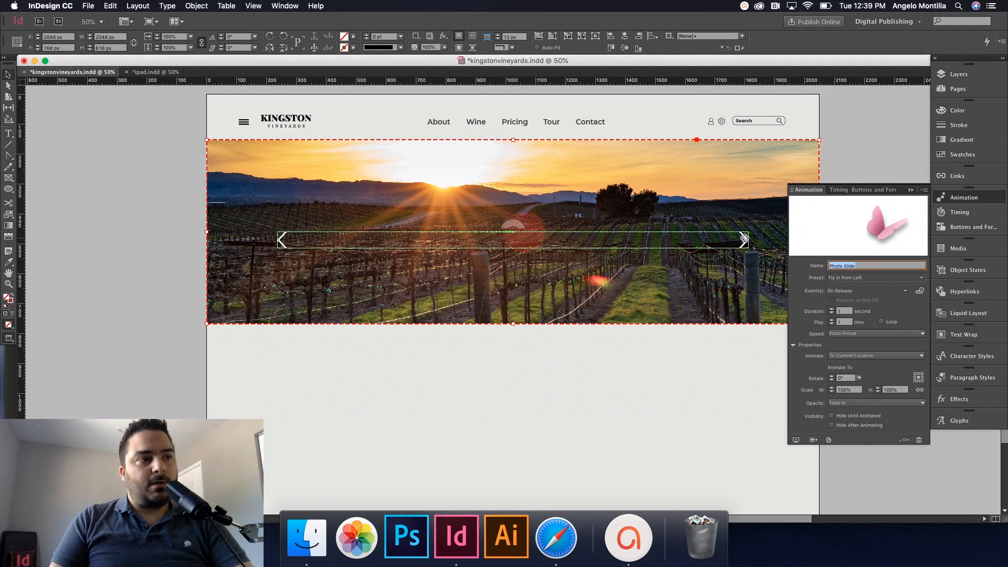
pyautogui.click(972, 226)
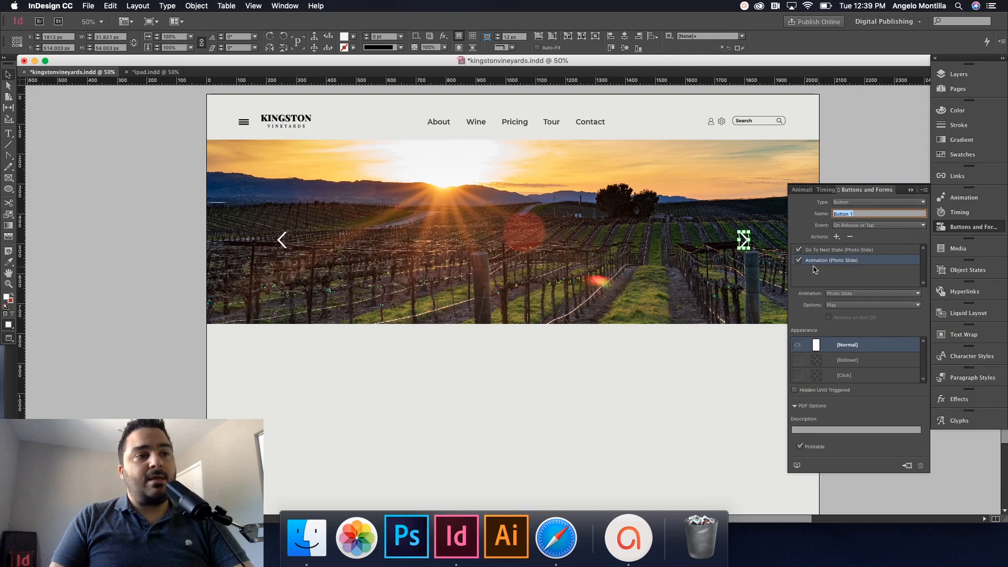
pyautogui.moveTo(845, 270)
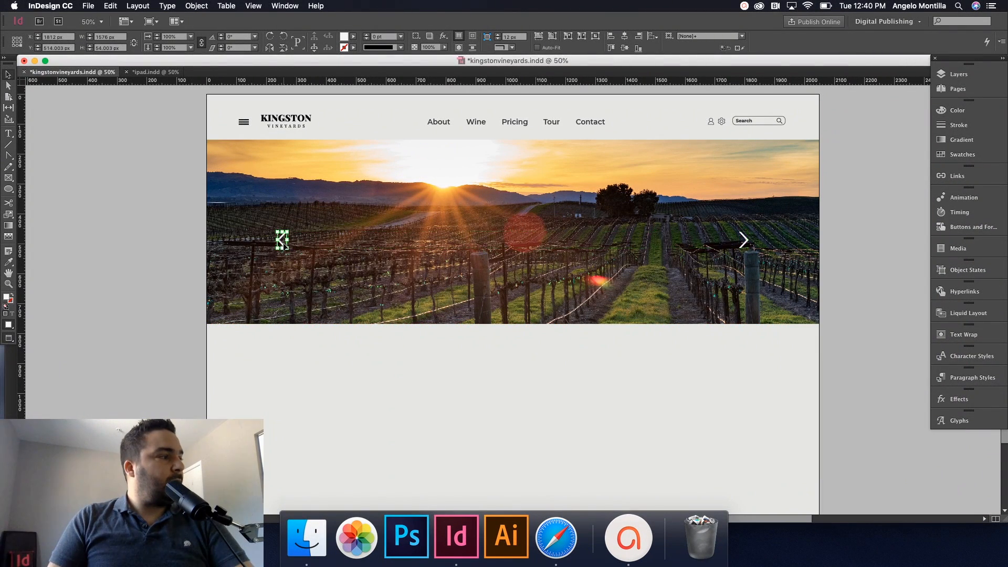
# - Assign the left arrow button as a trigger that plays the Photo Slide animation
pyautogui.click(973, 226)
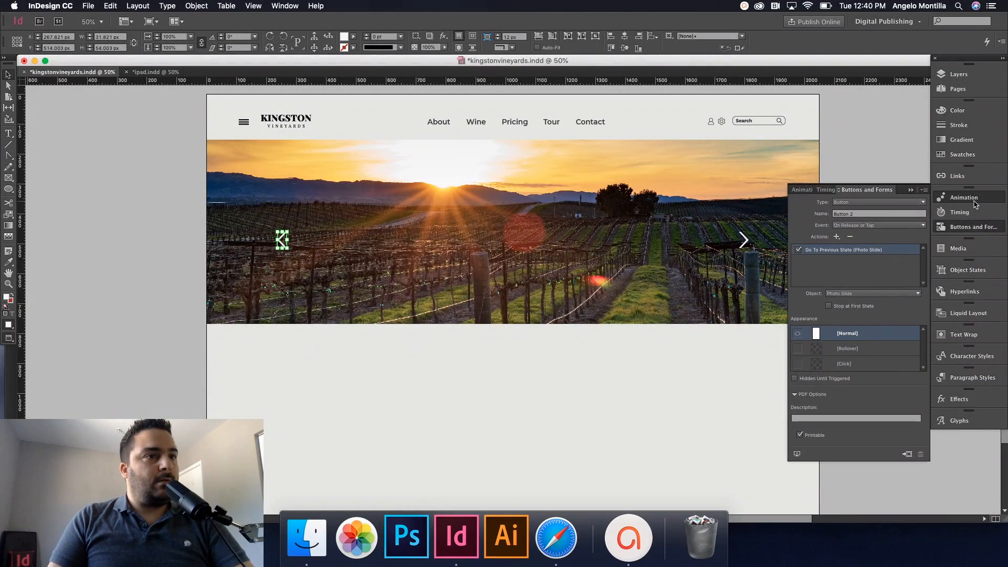
pyautogui.click(964, 197)
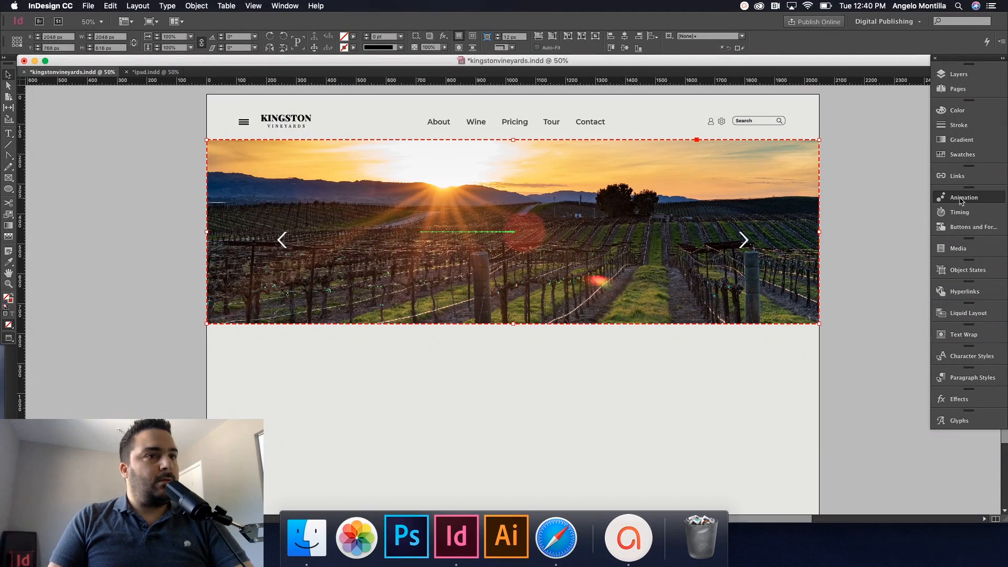
pyautogui.click(963, 197)
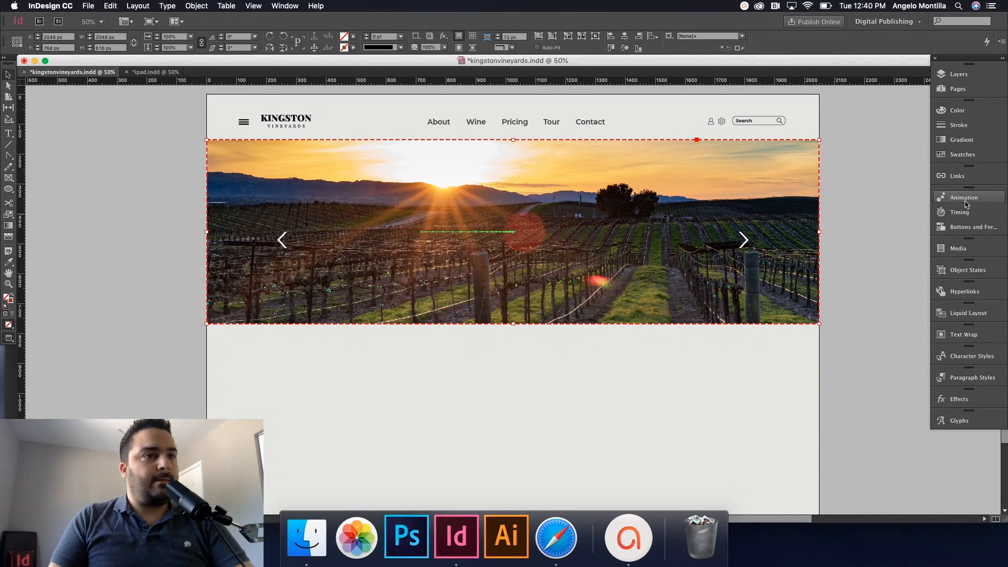
pyautogui.click(964, 197)
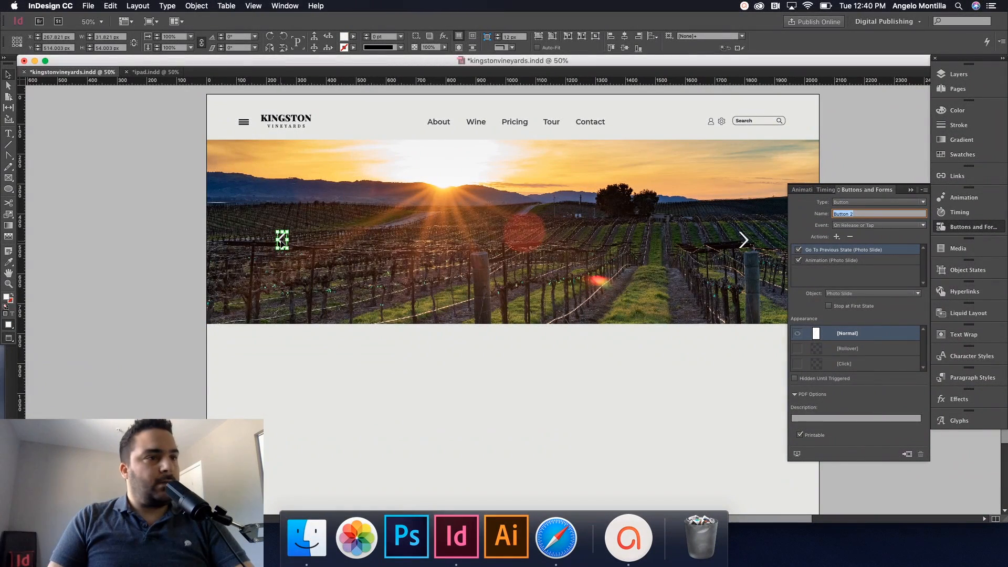
pyautogui.moveTo(821, 271)
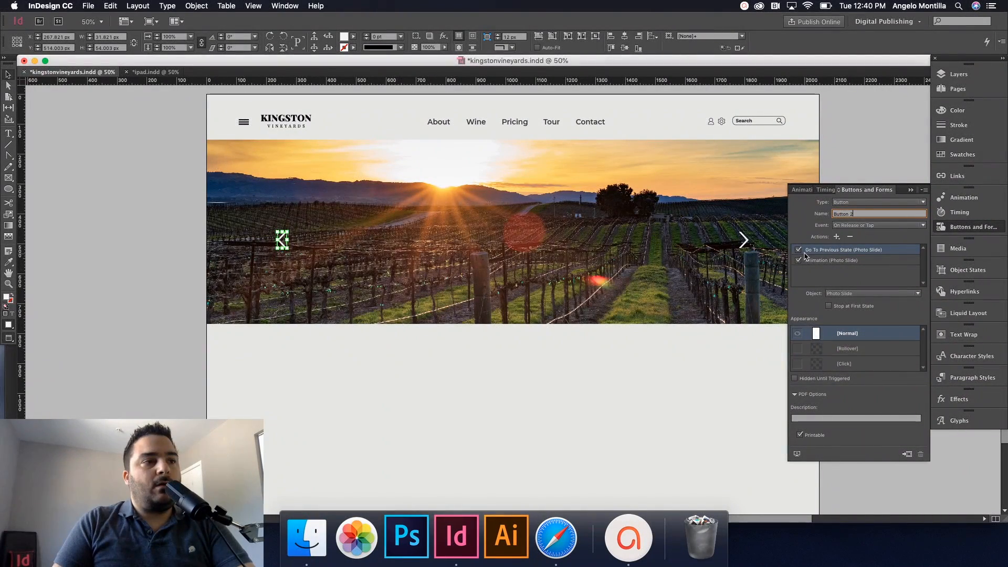
# - Rename the left arrow button to 'Previous' in Buttons and Forms
pyautogui.doubleClick(843, 213)
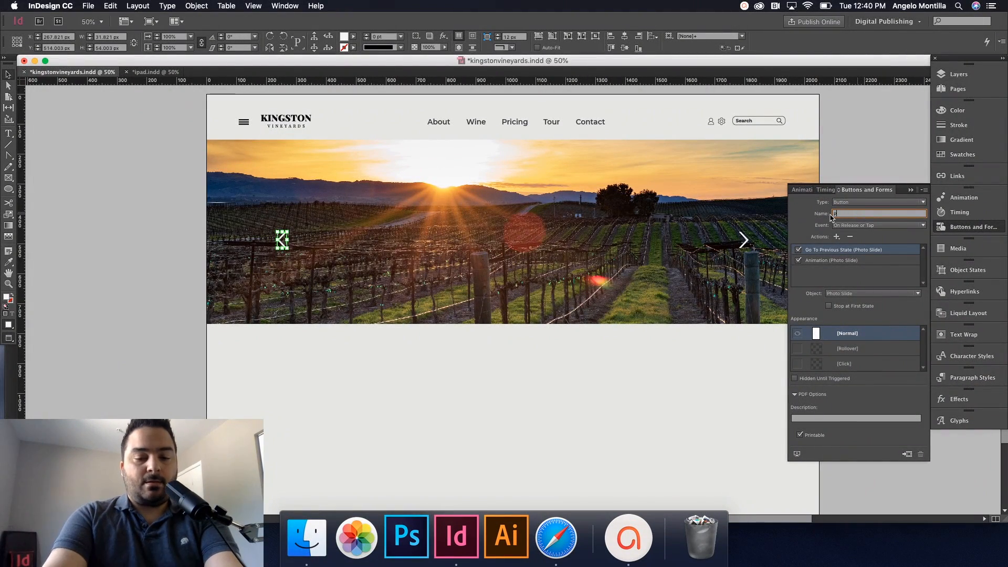
pyautogui.write('Previous')
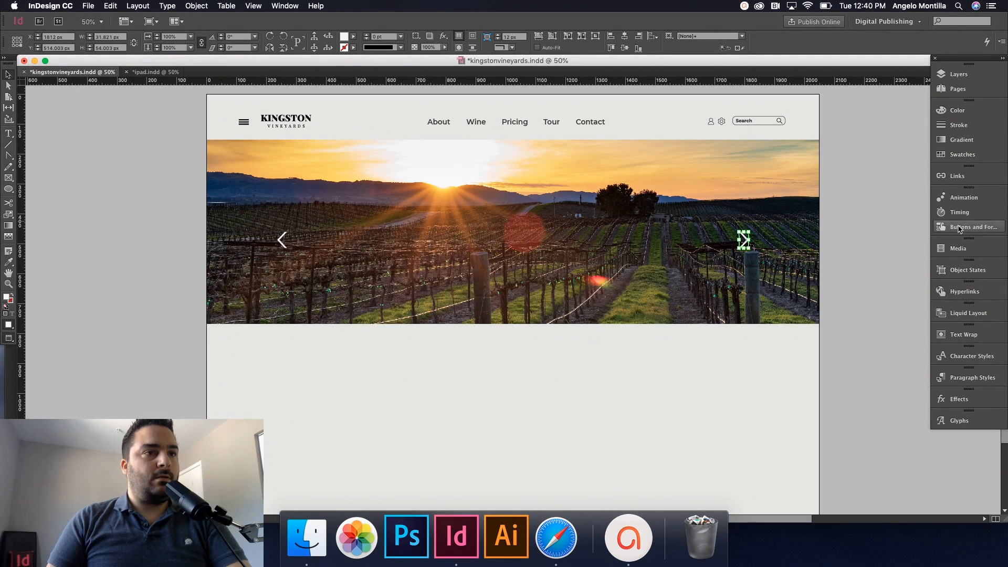
pyautogui.click(964, 197)
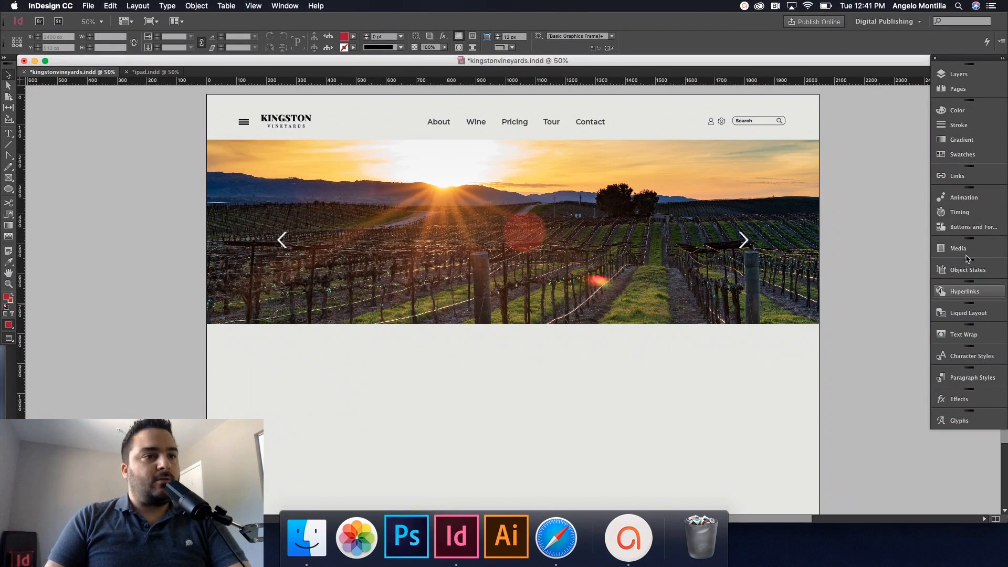
# - Preview the spread and cycle the vineyard, barrels and bottles slides with the next and previous arrows
pyautogui.click(963, 197)
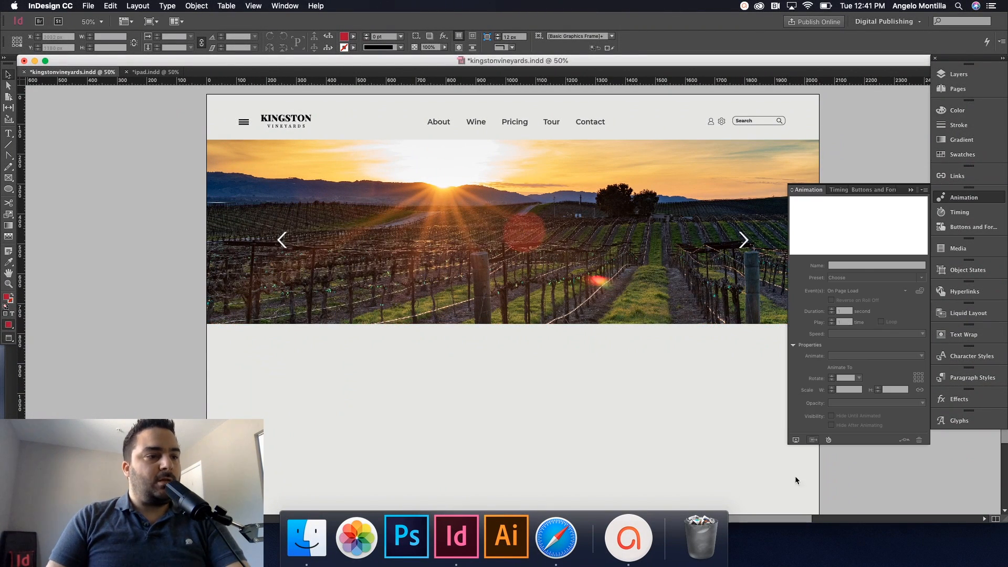
pyautogui.moveTo(795, 439)
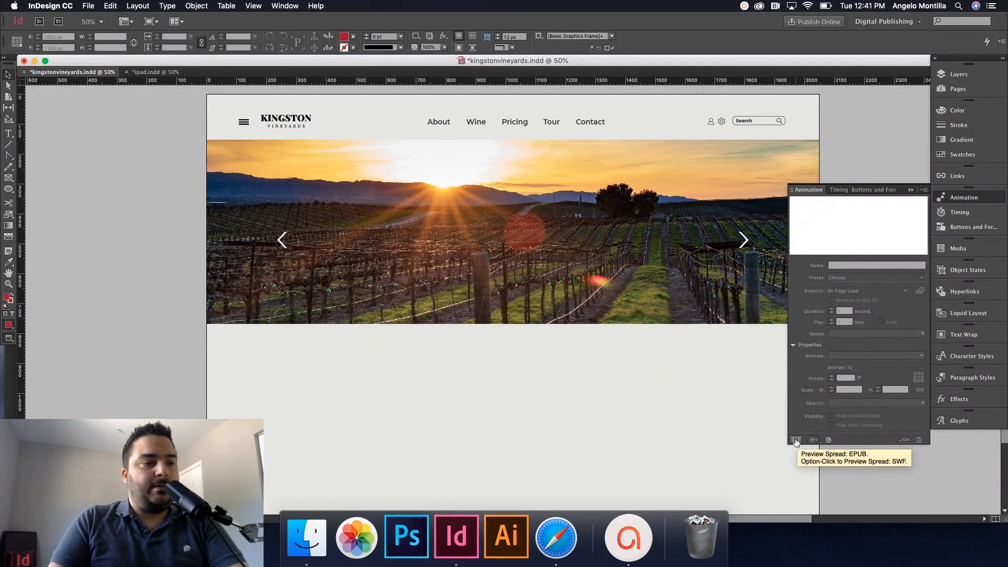
pyautogui.click(796, 440)
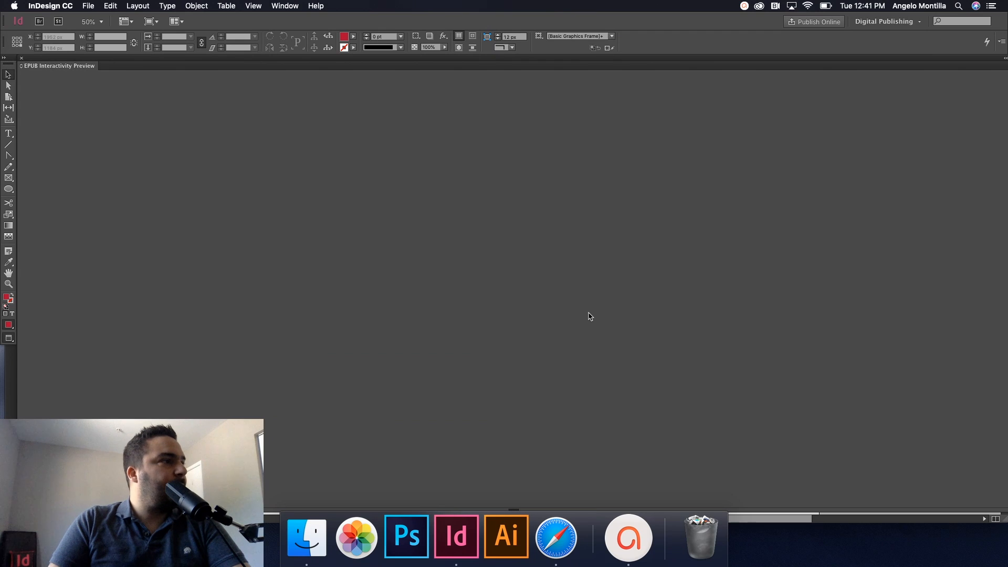
pyautogui.moveTo(587, 313)
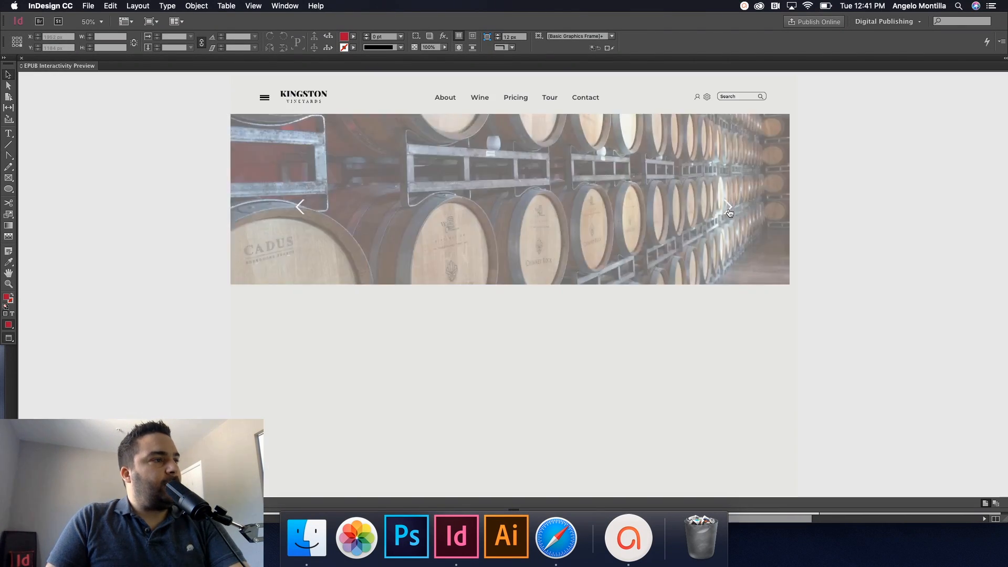
pyautogui.click(728, 208)
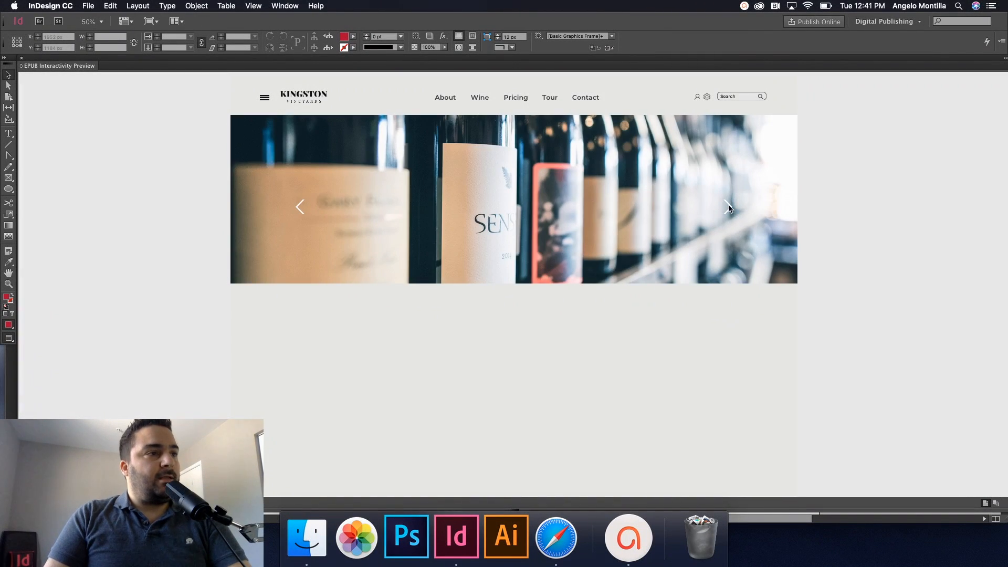
pyautogui.click(728, 206)
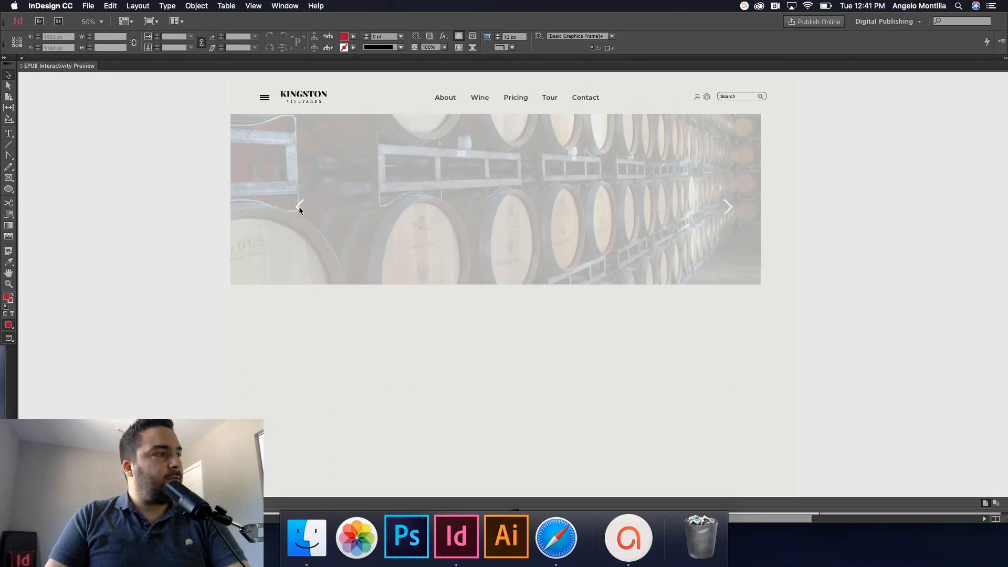
pyautogui.click(728, 206)
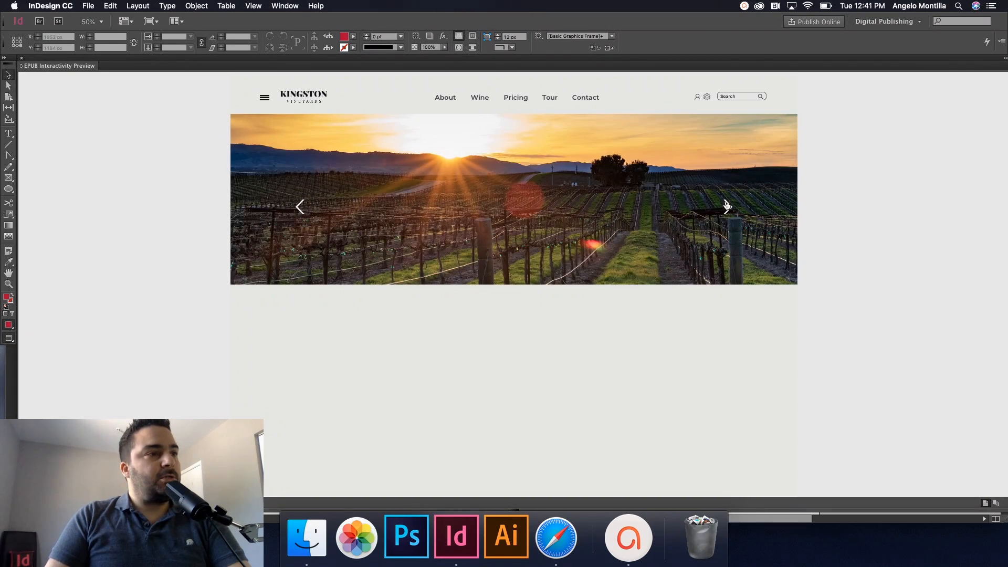
pyautogui.click(728, 206)
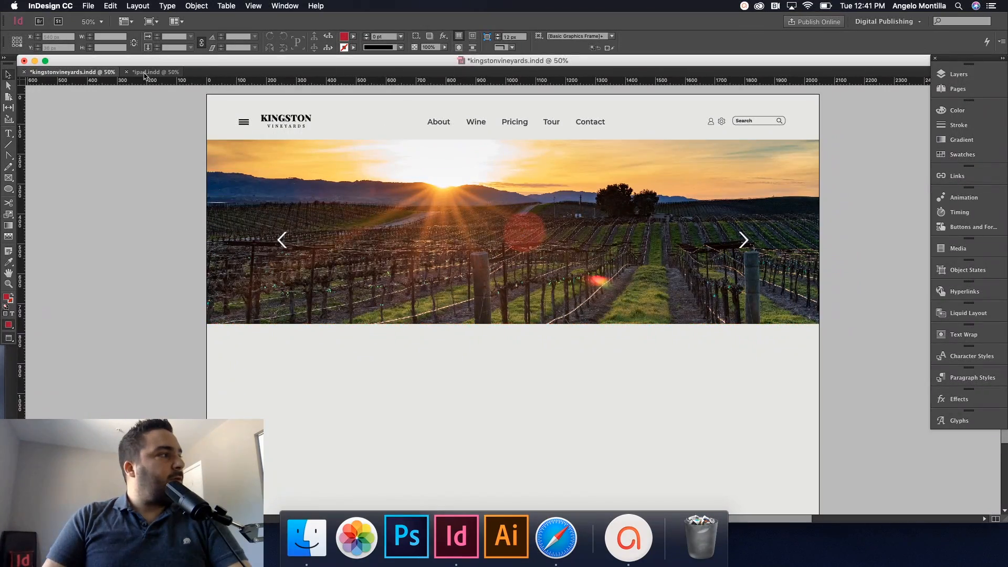
pyautogui.click(153, 72)
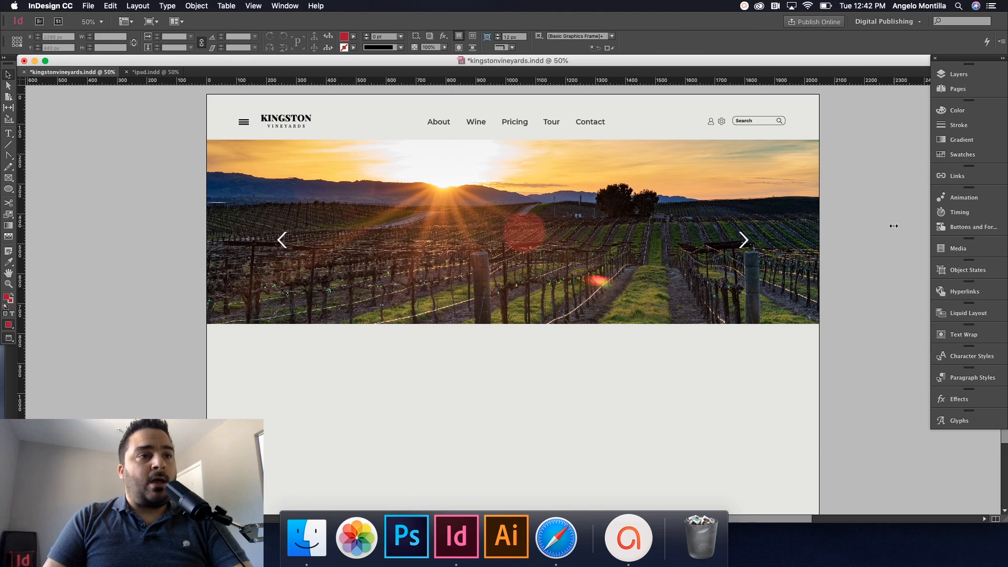
# - Reopen the EPUB Interactivity Preview and step the slide back one image
pyautogui.click(957, 248)
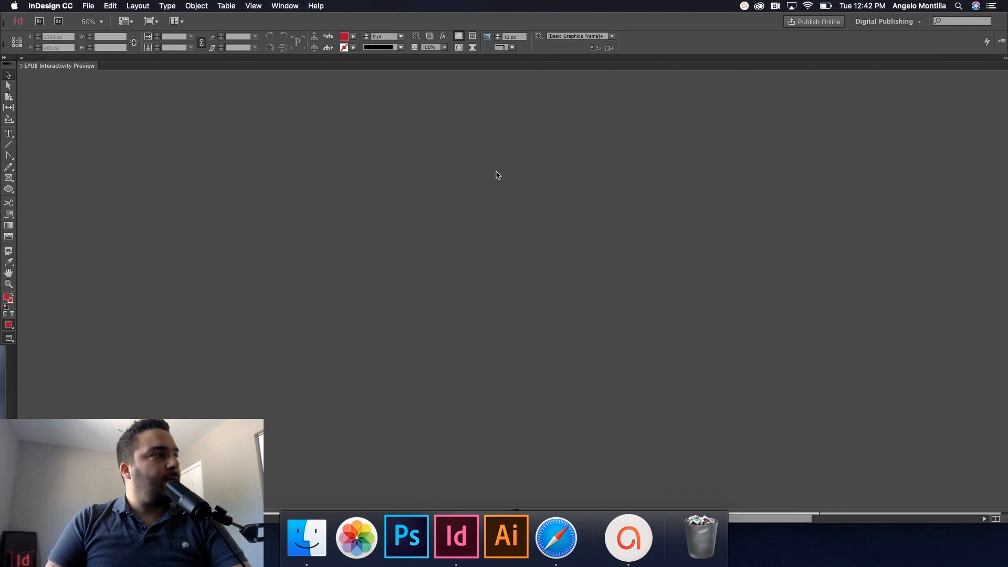
pyautogui.moveTo(454, 149)
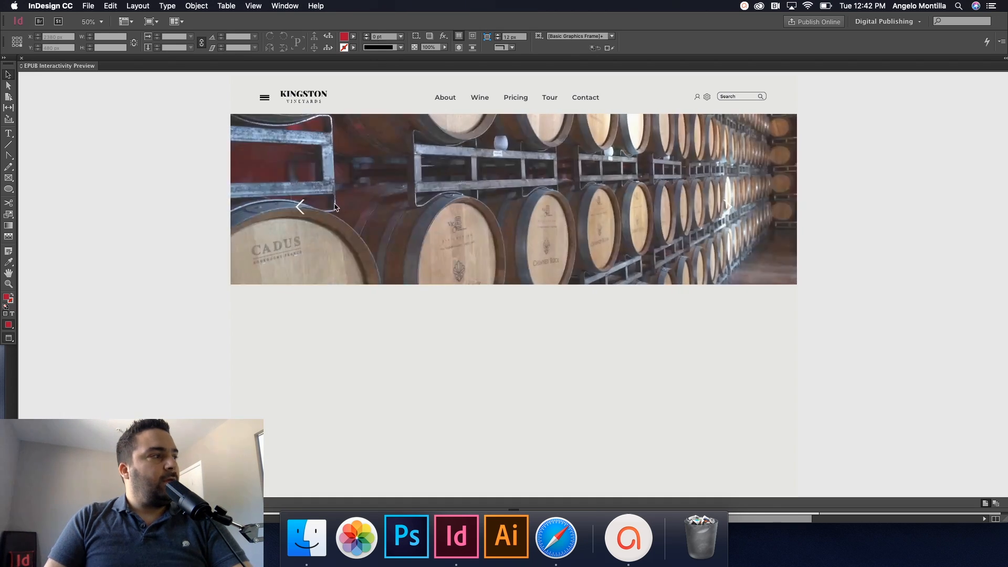
pyautogui.click(301, 207)
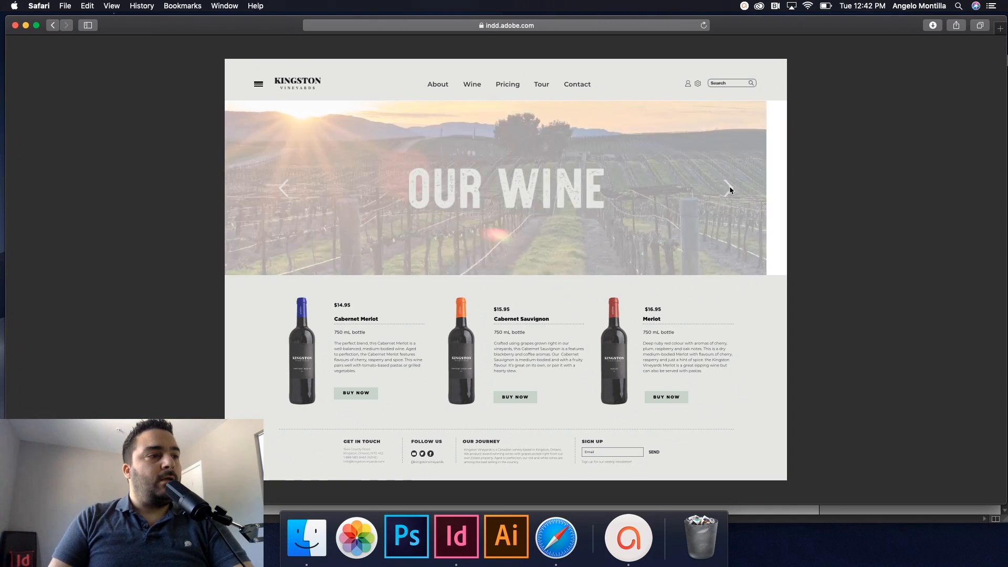
# - Advance the published banner slide from the vineyard photo to the bottles photo
pyautogui.click(726, 189)
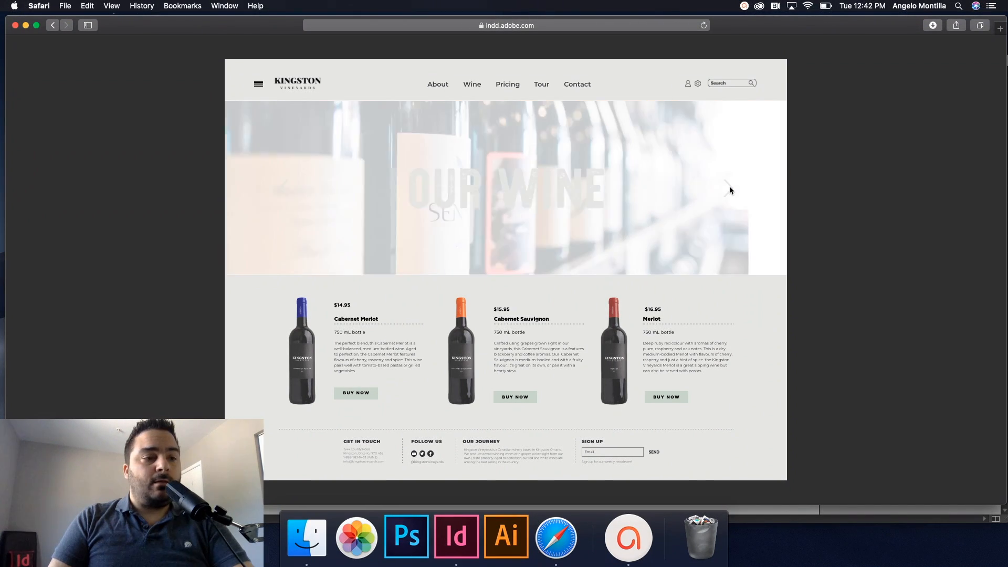